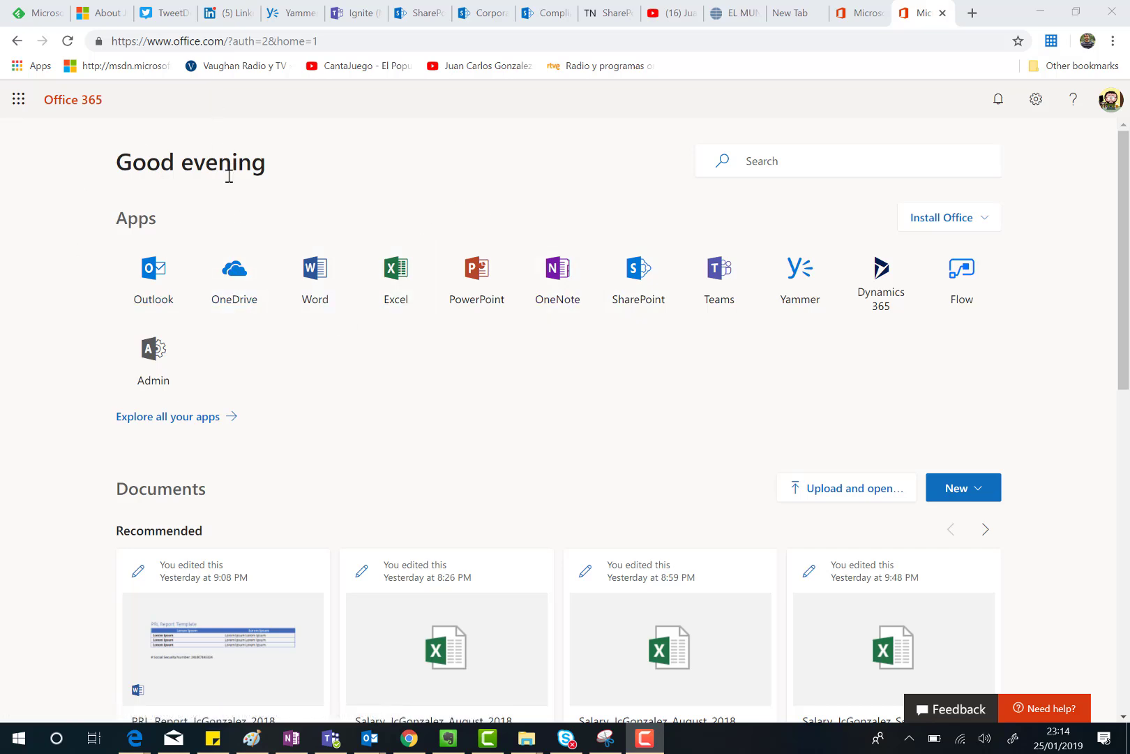
{"action": "mouse_move", "coordinate": [233, 277]}
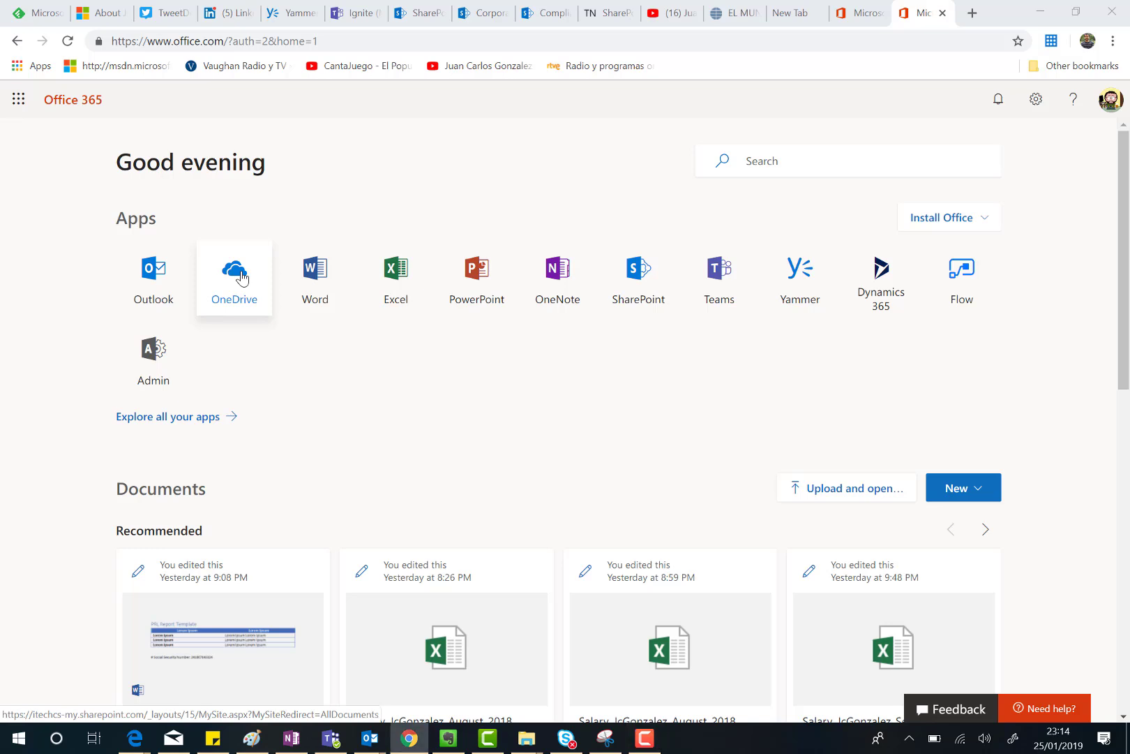
Launch OneDrive from its tile to show the Files list with three folders and a PDF
{"action": "left_click", "coordinate": [234, 278]}
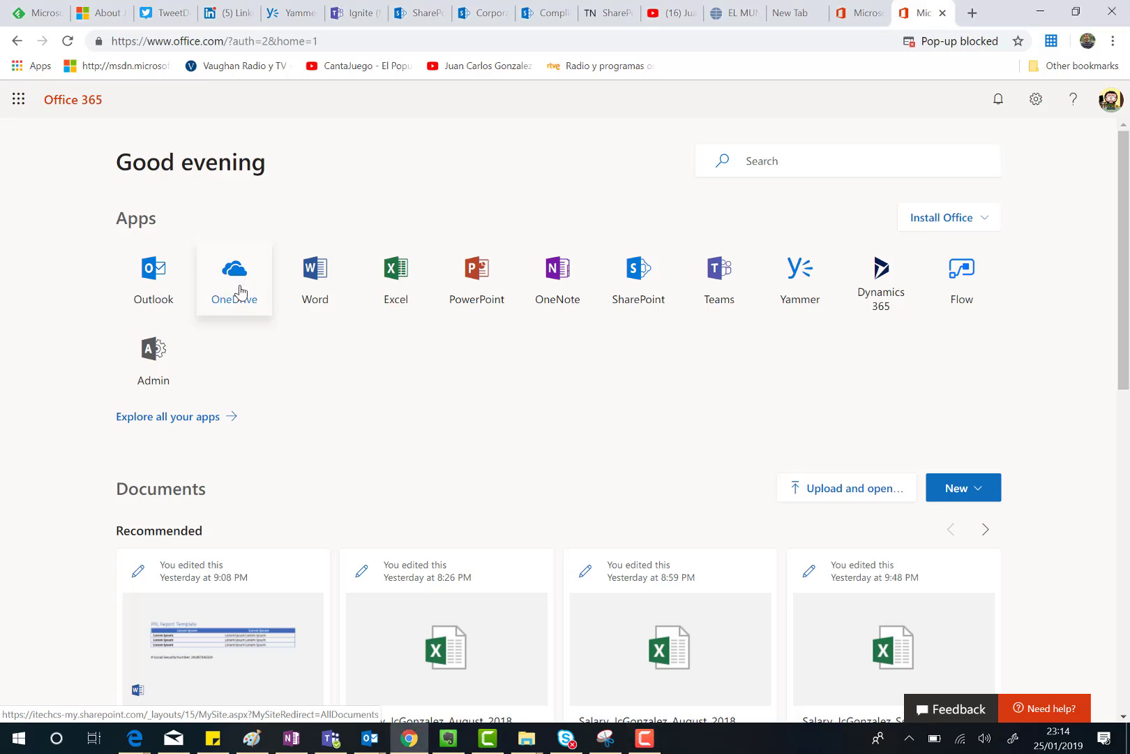
{"action": "left_click", "coordinate": [233, 278]}
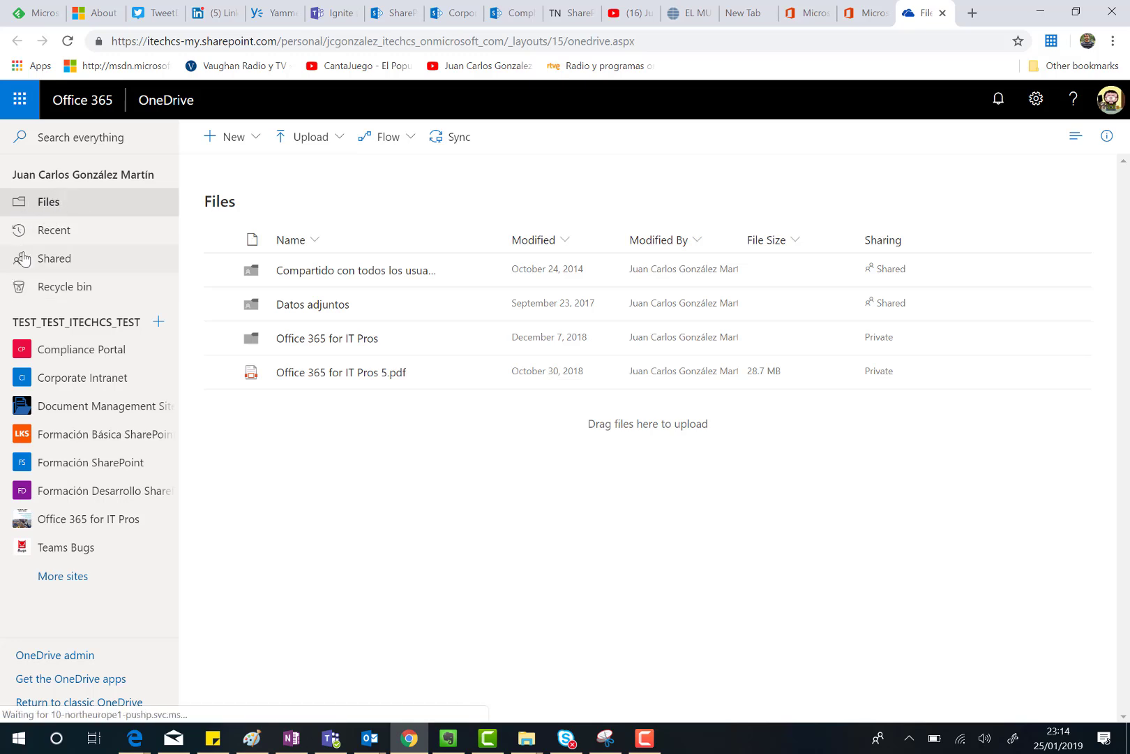
{"action": "mouse_move", "coordinate": [81, 349]}
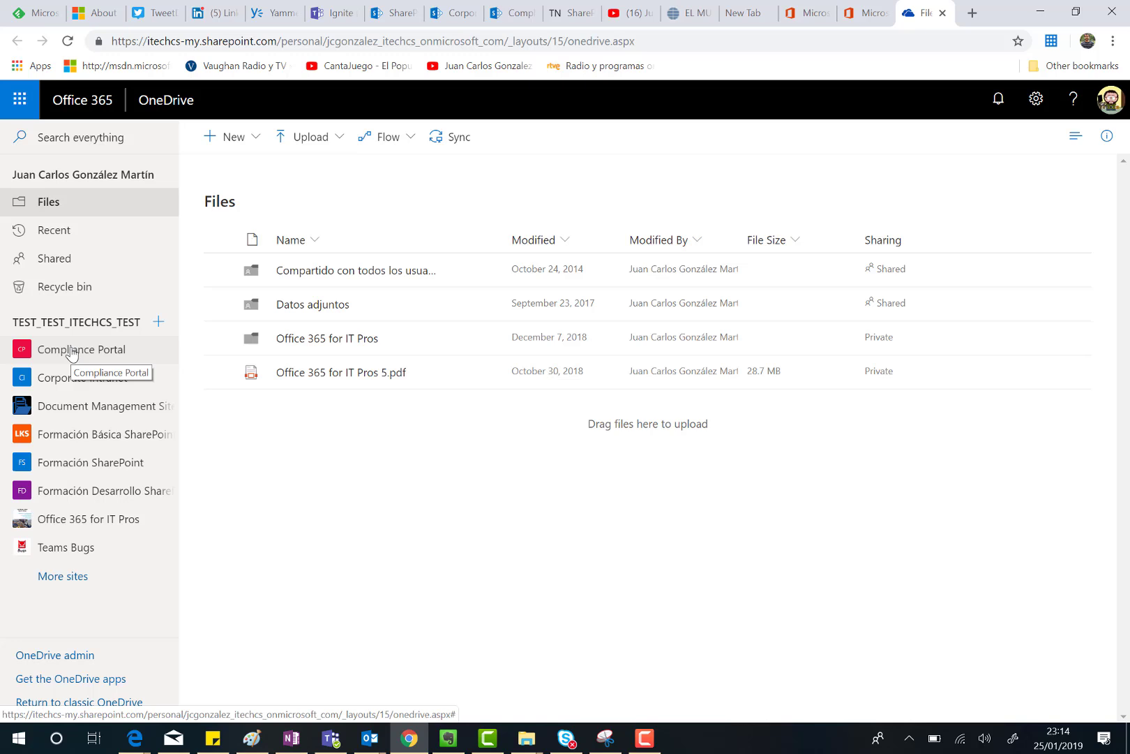
{"action": "mouse_move", "coordinate": [107, 357]}
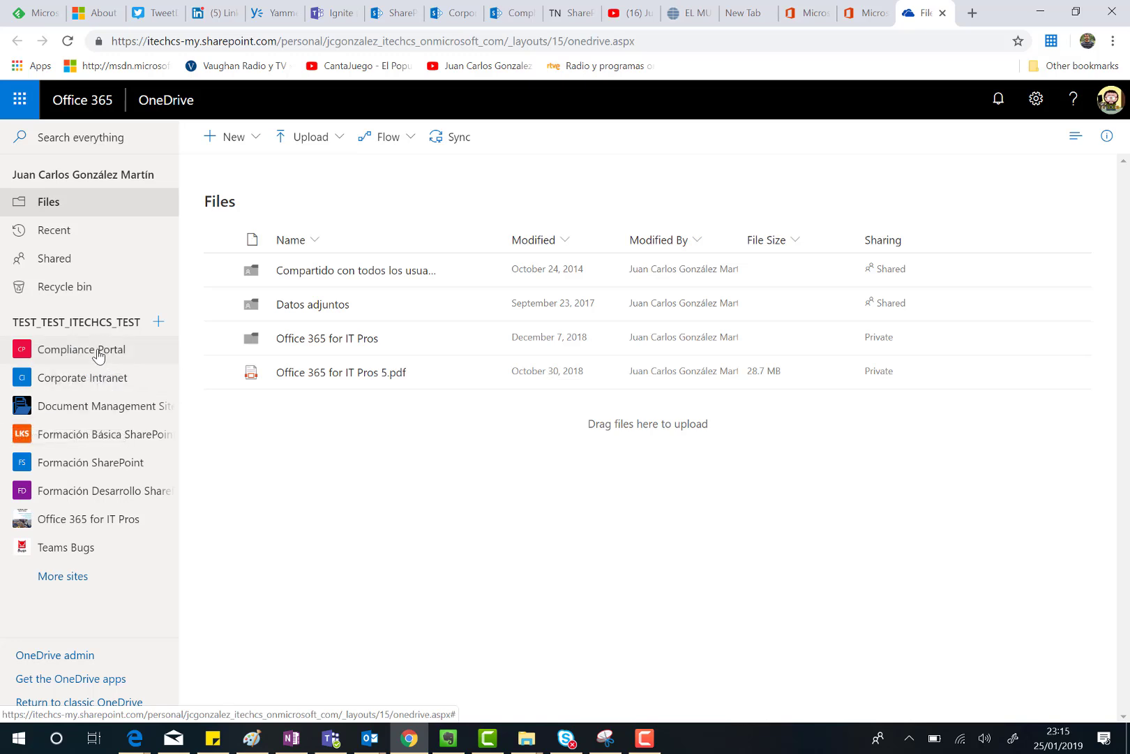
Switch to the Compliance Portal site to list its five document libraries
{"action": "left_click", "coordinate": [82, 349]}
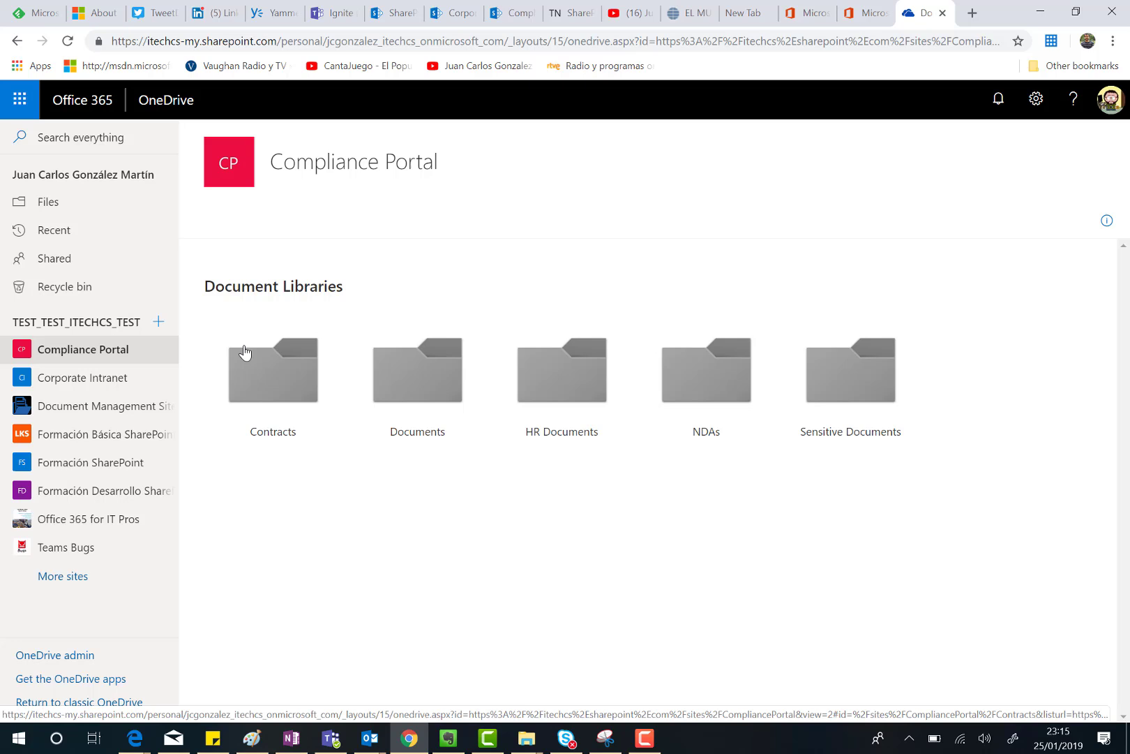
{"action": "mouse_move", "coordinate": [86, 360]}
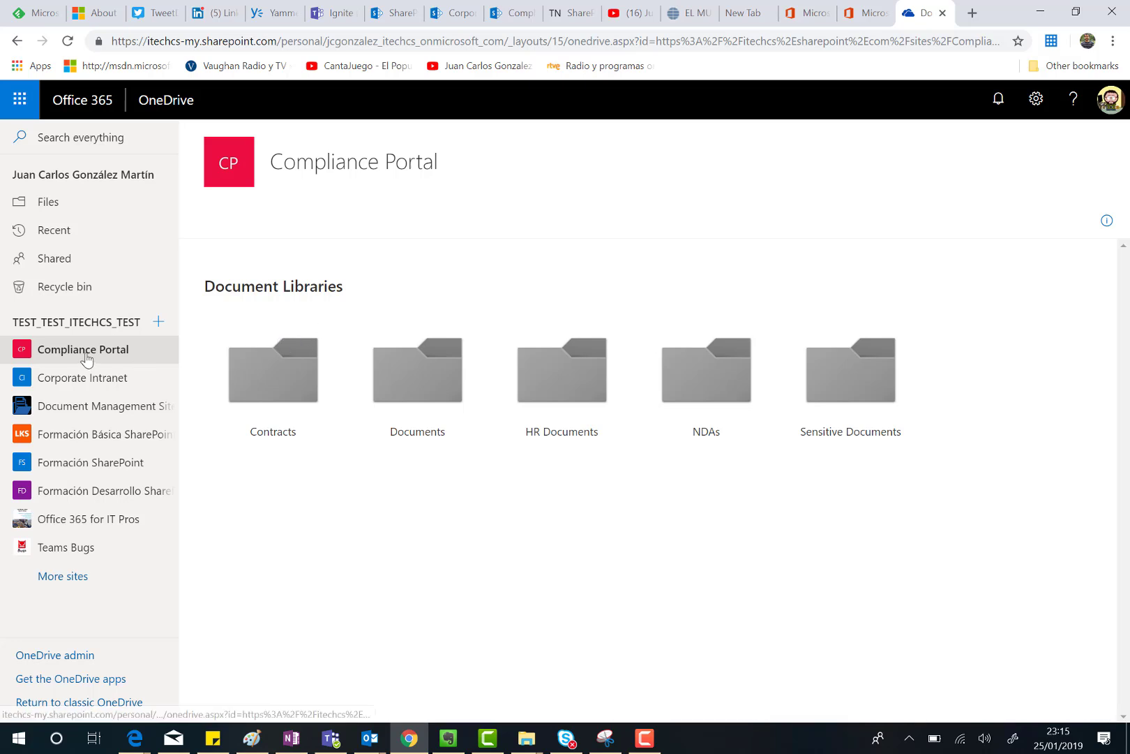
{"action": "mouse_move", "coordinate": [904, 413]}
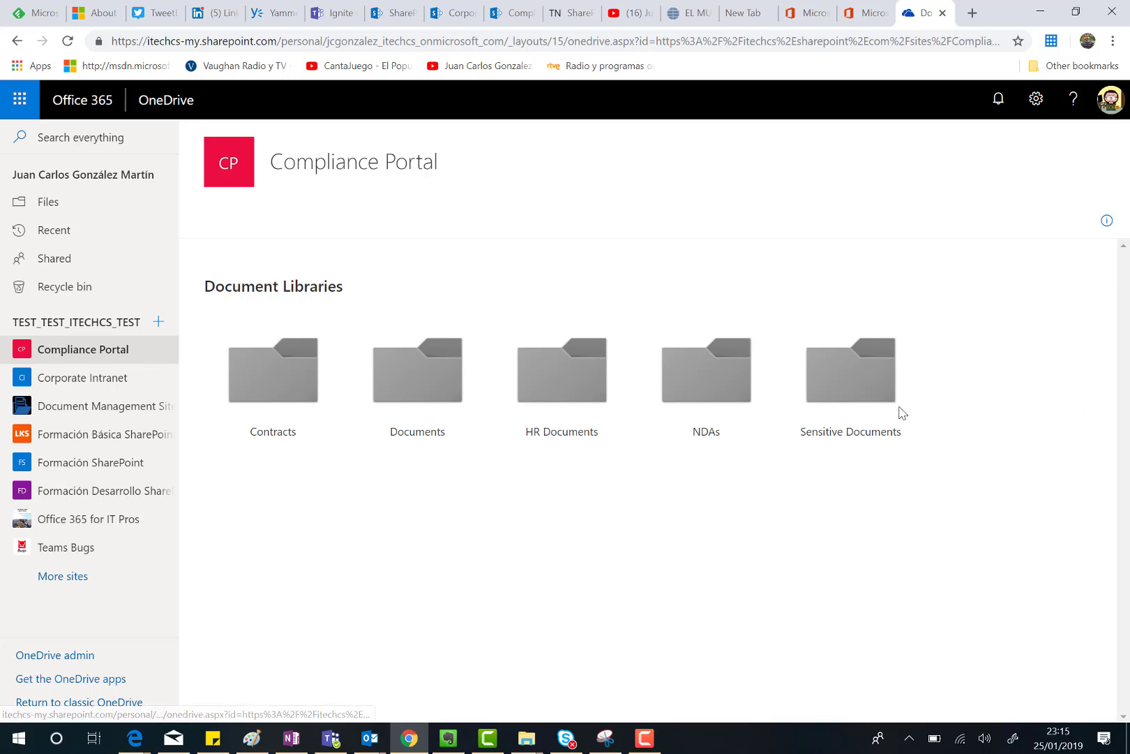
{"action": "mouse_move", "coordinate": [231, 386]}
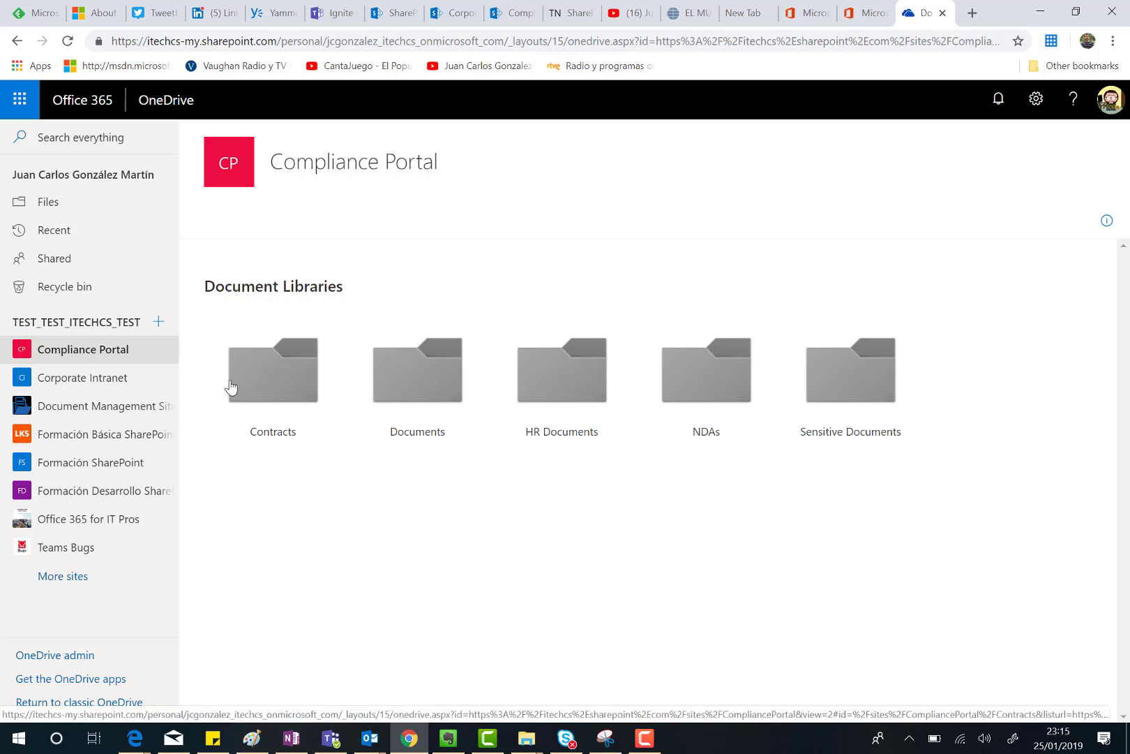
{"action": "mouse_move", "coordinate": [286, 378]}
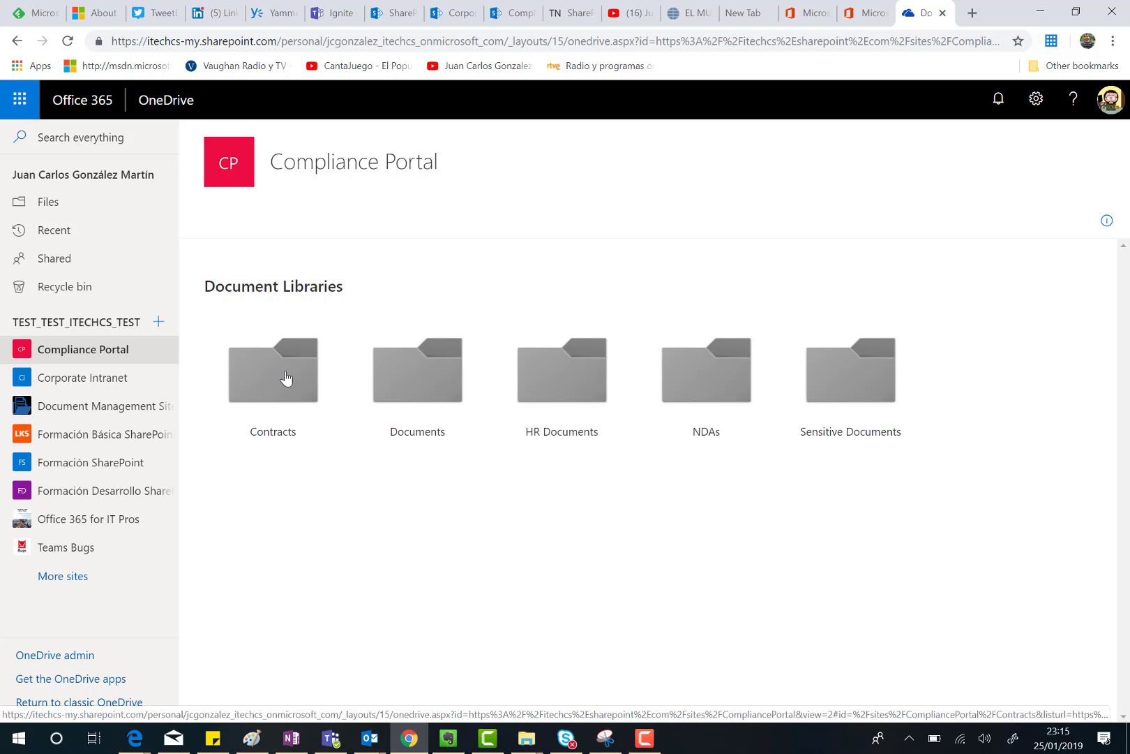
{"action": "mouse_move", "coordinate": [403, 394]}
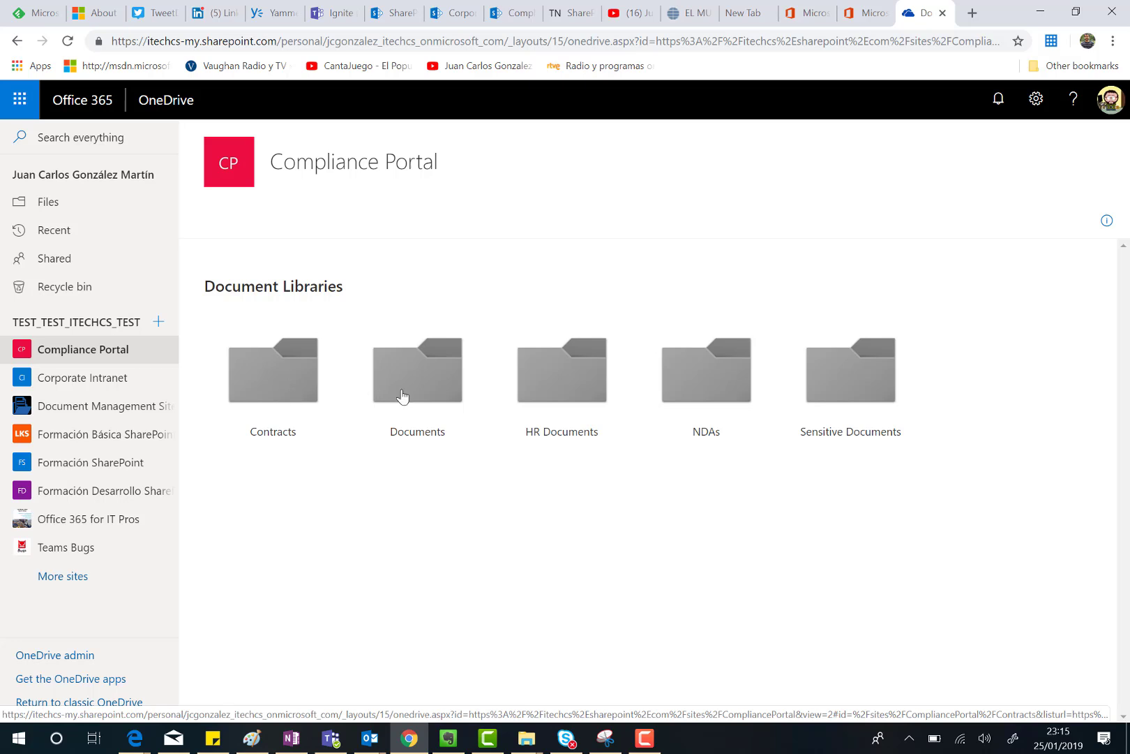
Enter the empty Contracts library and review its New, Upload and Flow menus
{"action": "left_click", "coordinate": [273, 370]}
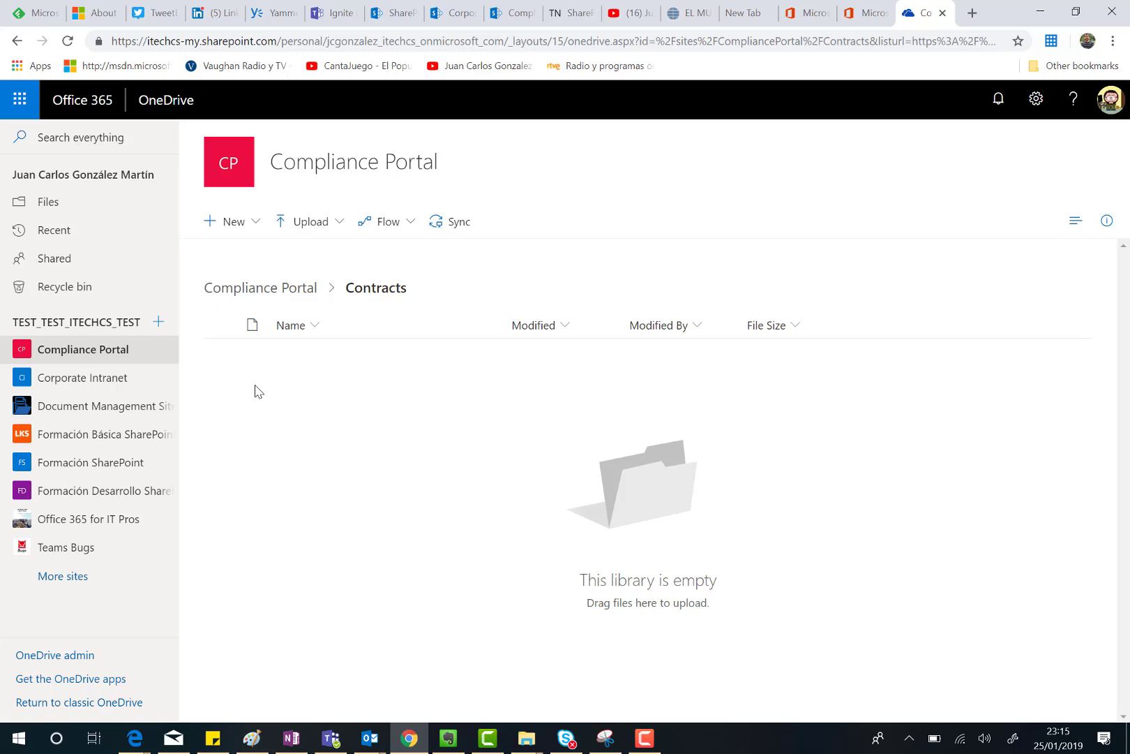
{"action": "mouse_move", "coordinate": [256, 254]}
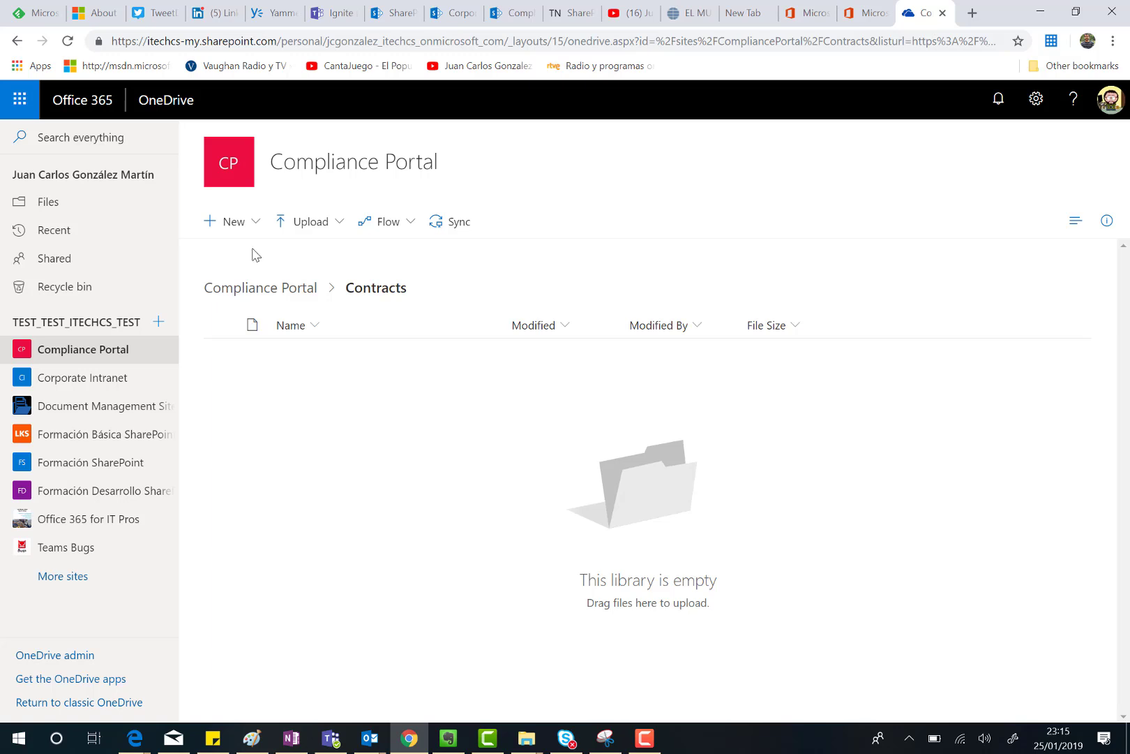
{"action": "left_click", "coordinate": [230, 221]}
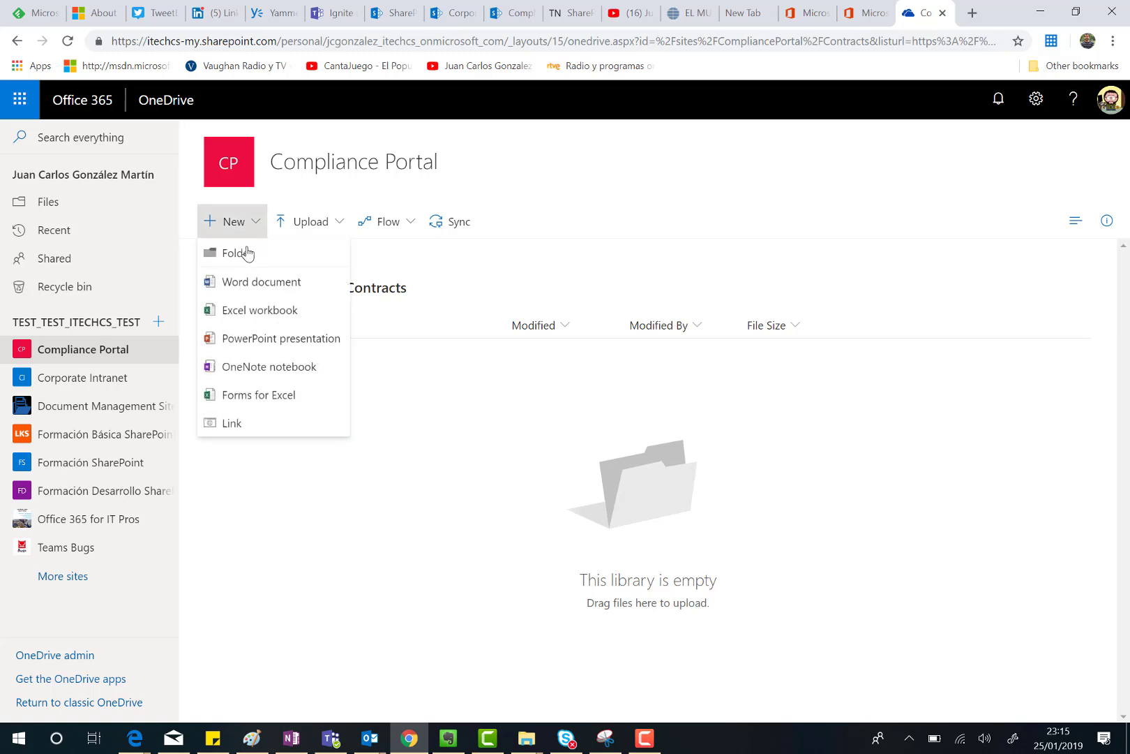
{"action": "mouse_move", "coordinate": [262, 281]}
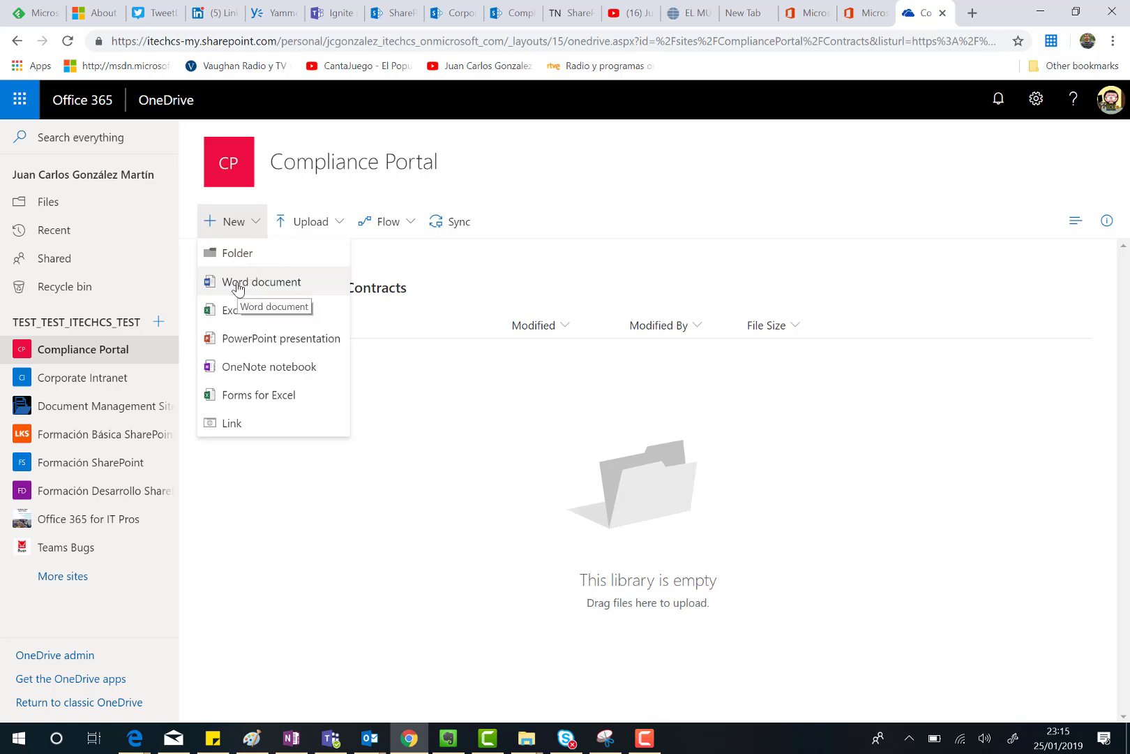
{"action": "mouse_move", "coordinate": [243, 365]}
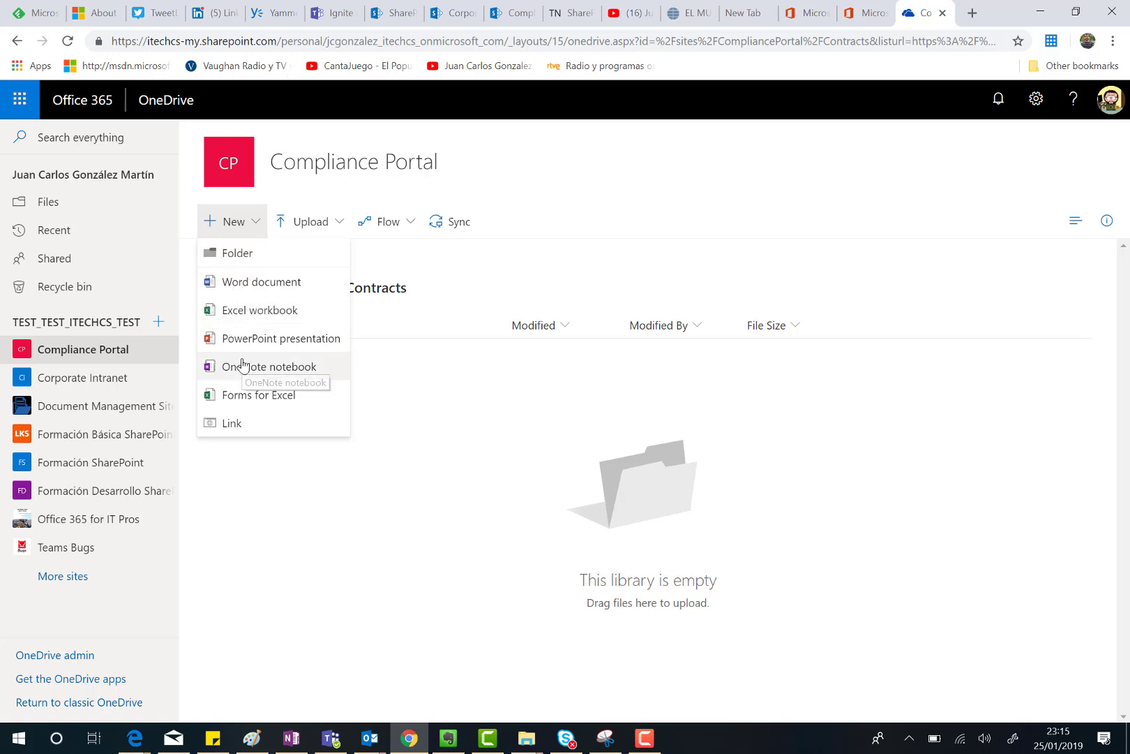
{"action": "mouse_move", "coordinate": [339, 222]}
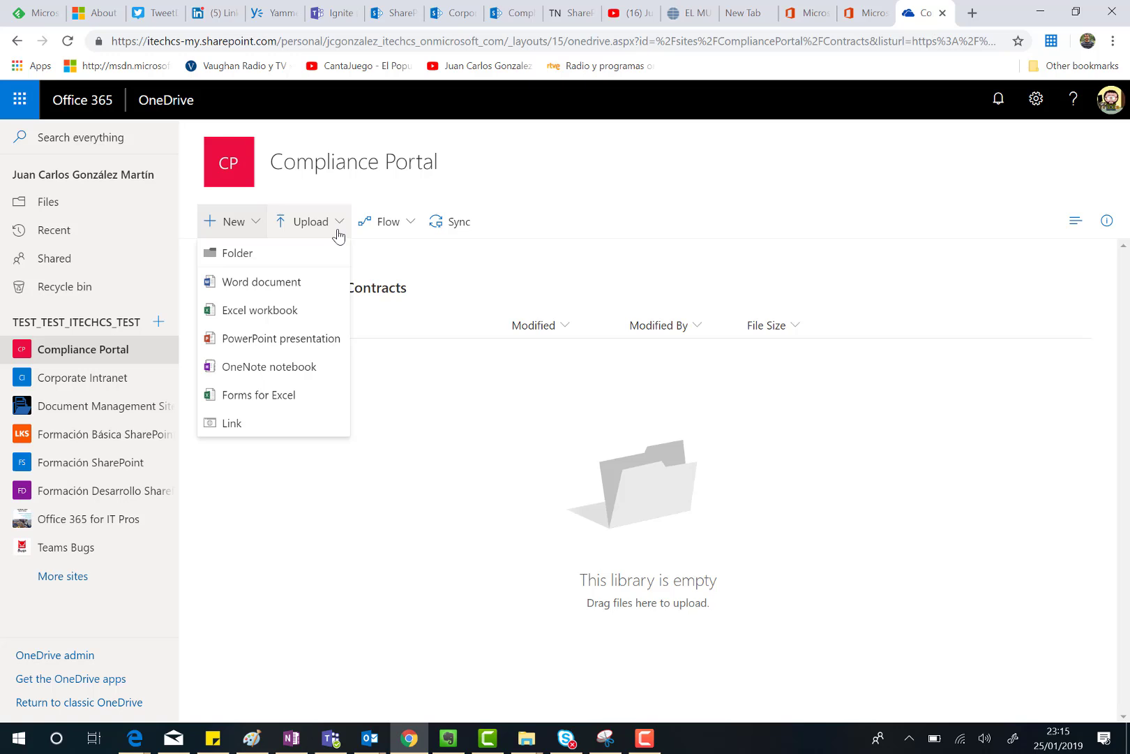
{"action": "left_click", "coordinate": [309, 221]}
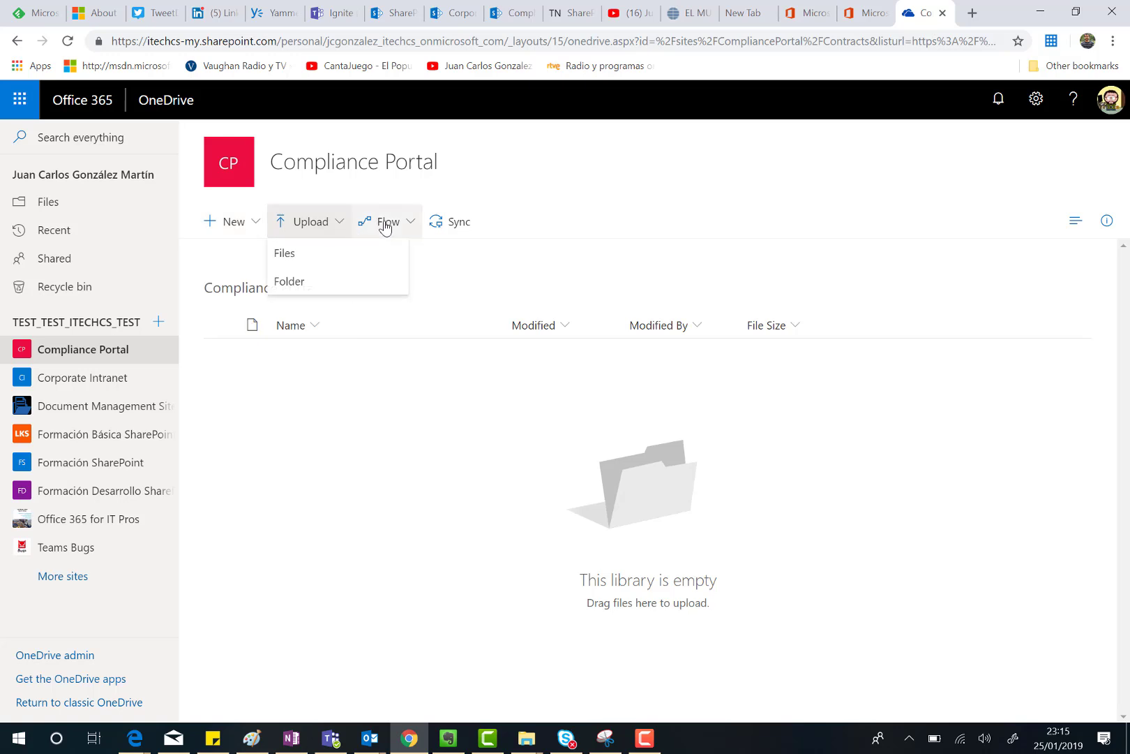
{"action": "left_click", "coordinate": [388, 221]}
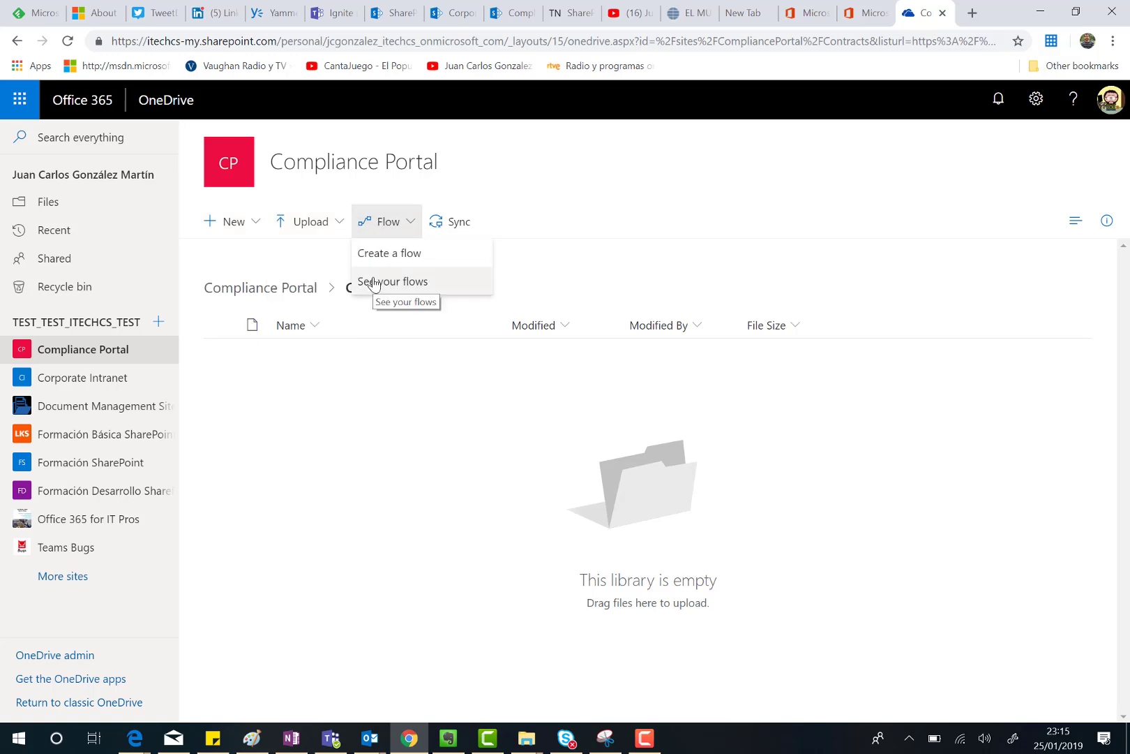
{"action": "mouse_move", "coordinate": [455, 223]}
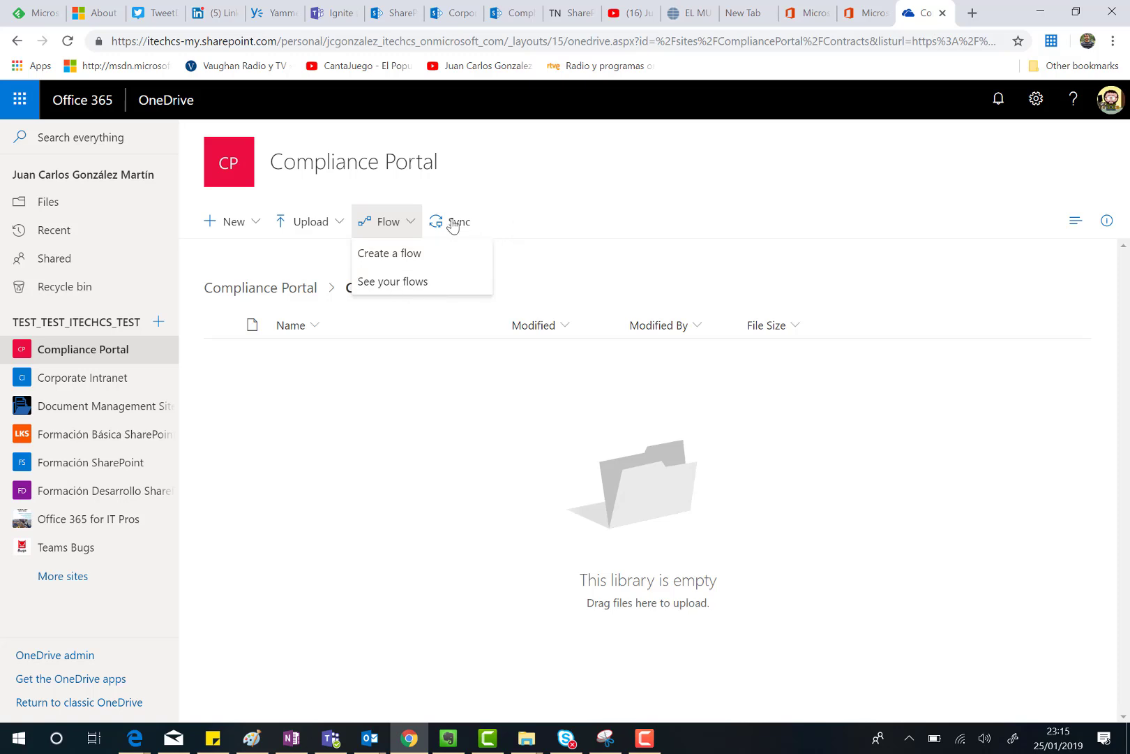
{"action": "mouse_move", "coordinate": [459, 221]}
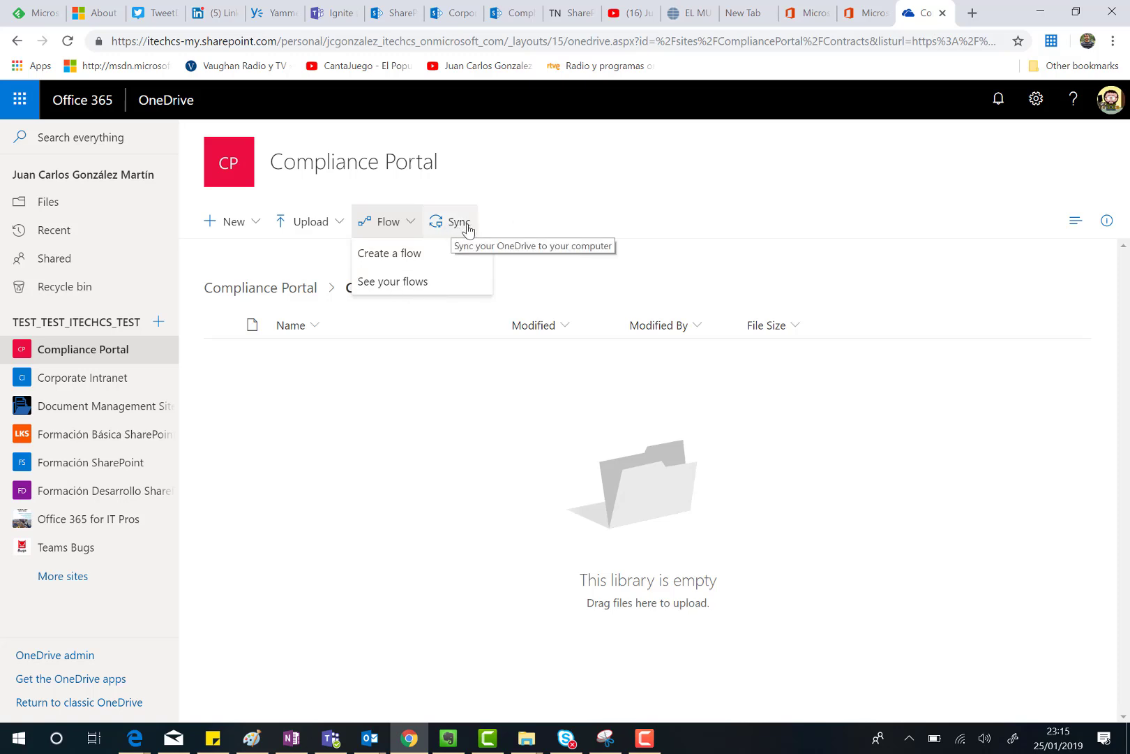
{"action": "mouse_move", "coordinate": [243, 443]}
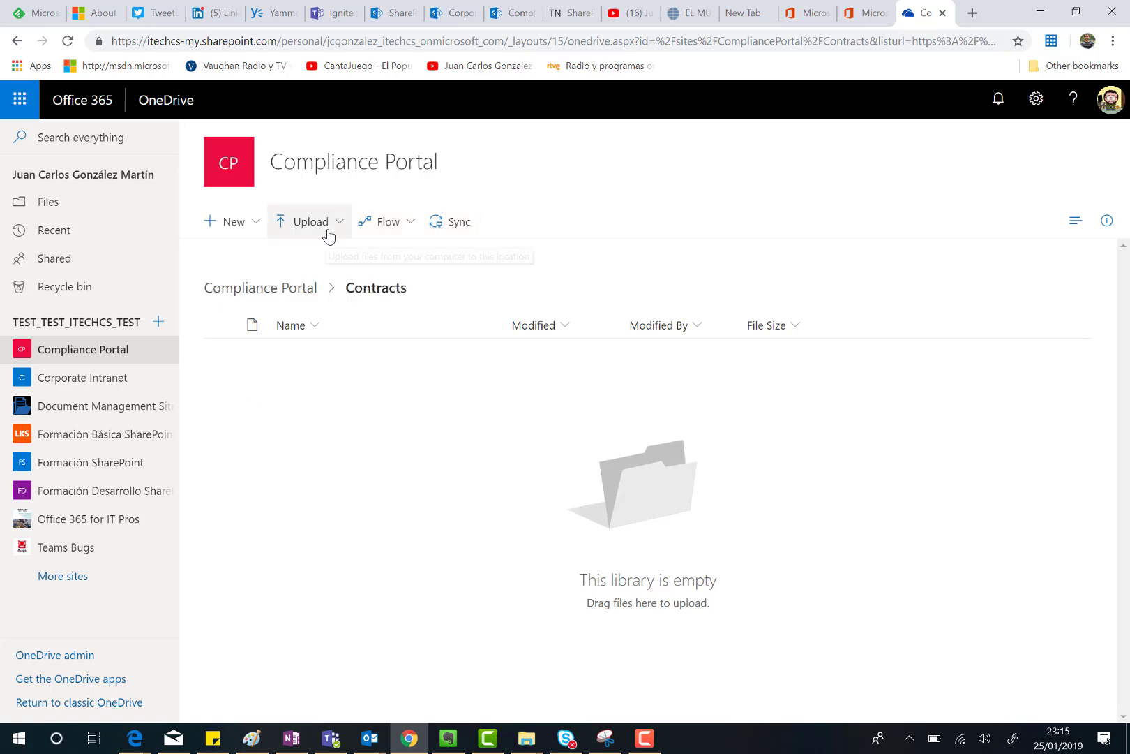
Pick Office 365 for IT Pros 5.pdf from the Office 365 for IT Pros folder for upload
{"action": "left_click", "coordinate": [310, 221]}
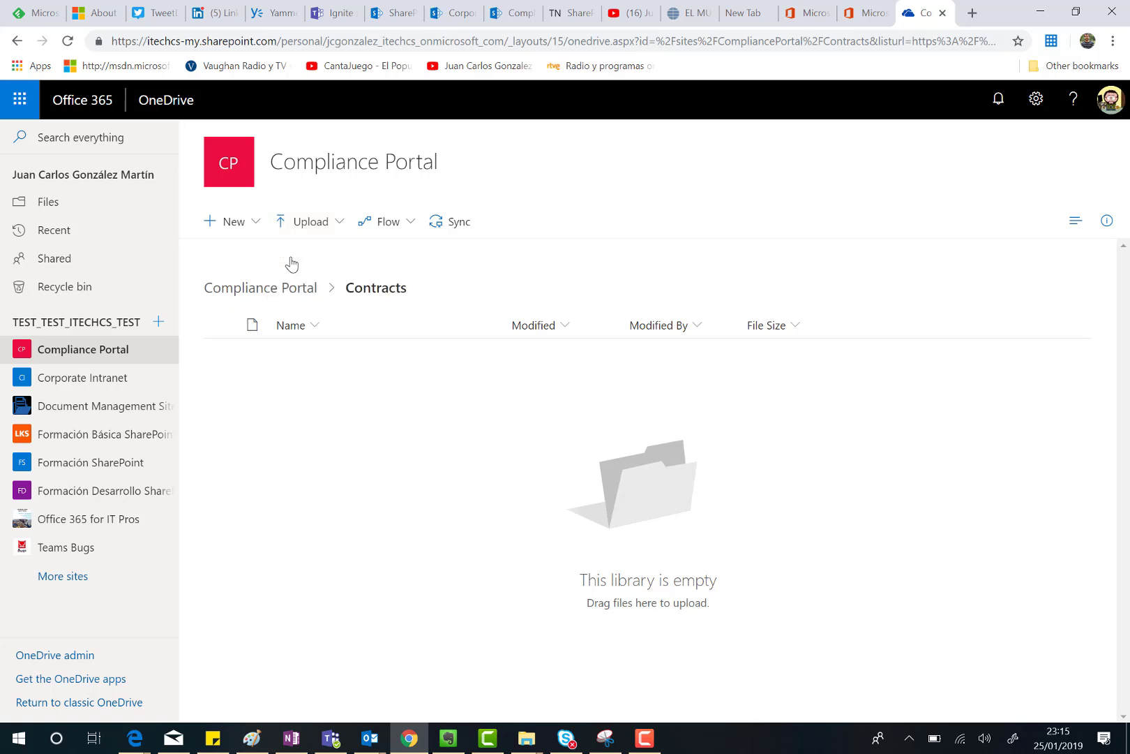
{"action": "left_click", "coordinate": [307, 221]}
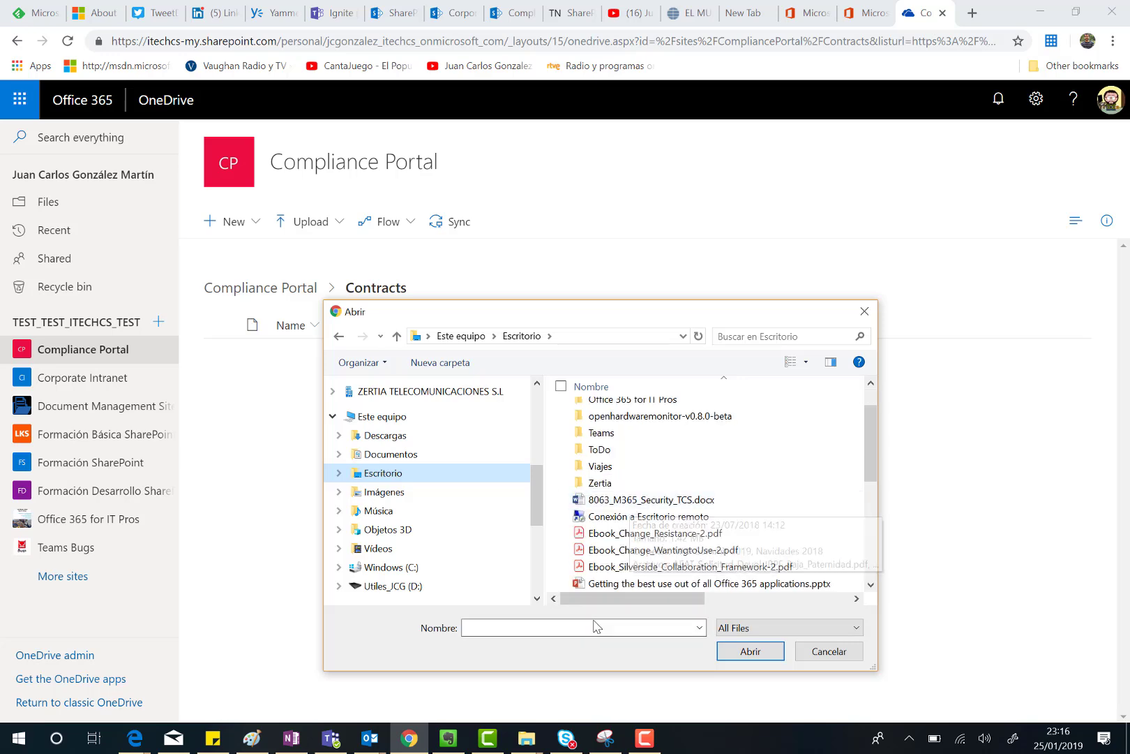
{"action": "scroll", "scroll_direction": "down", "scroll_amount": 3}
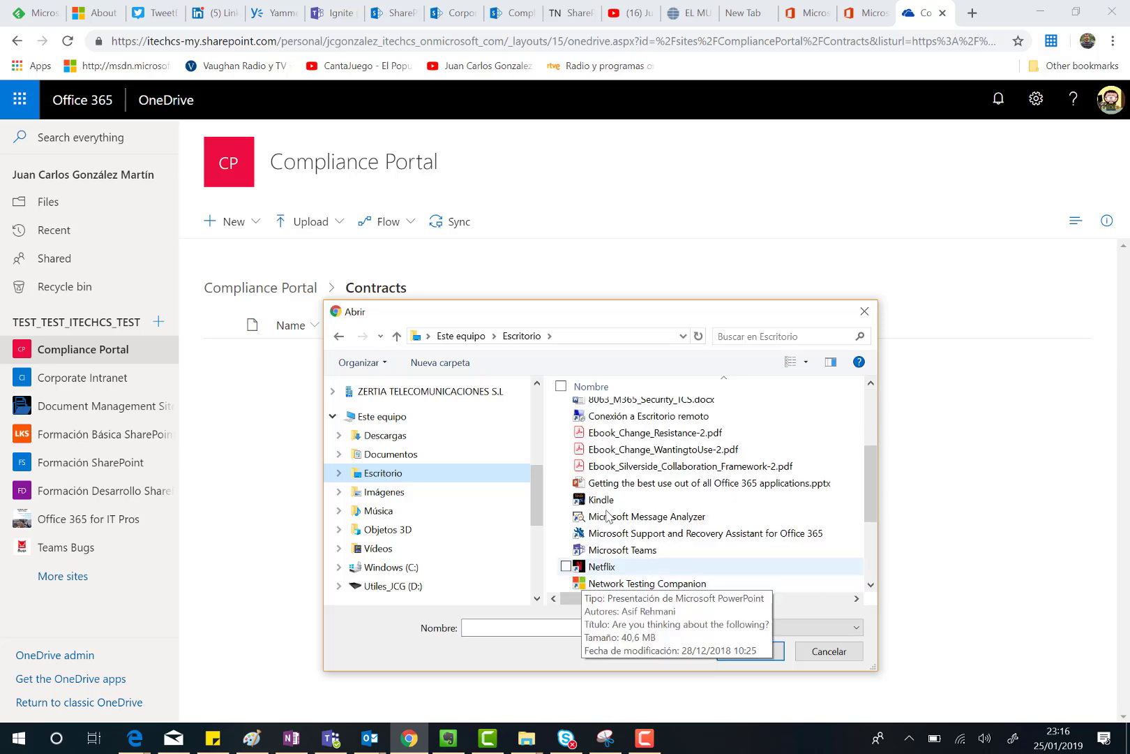
{"action": "scroll", "scroll_direction": "down", "scroll_amount": 3}
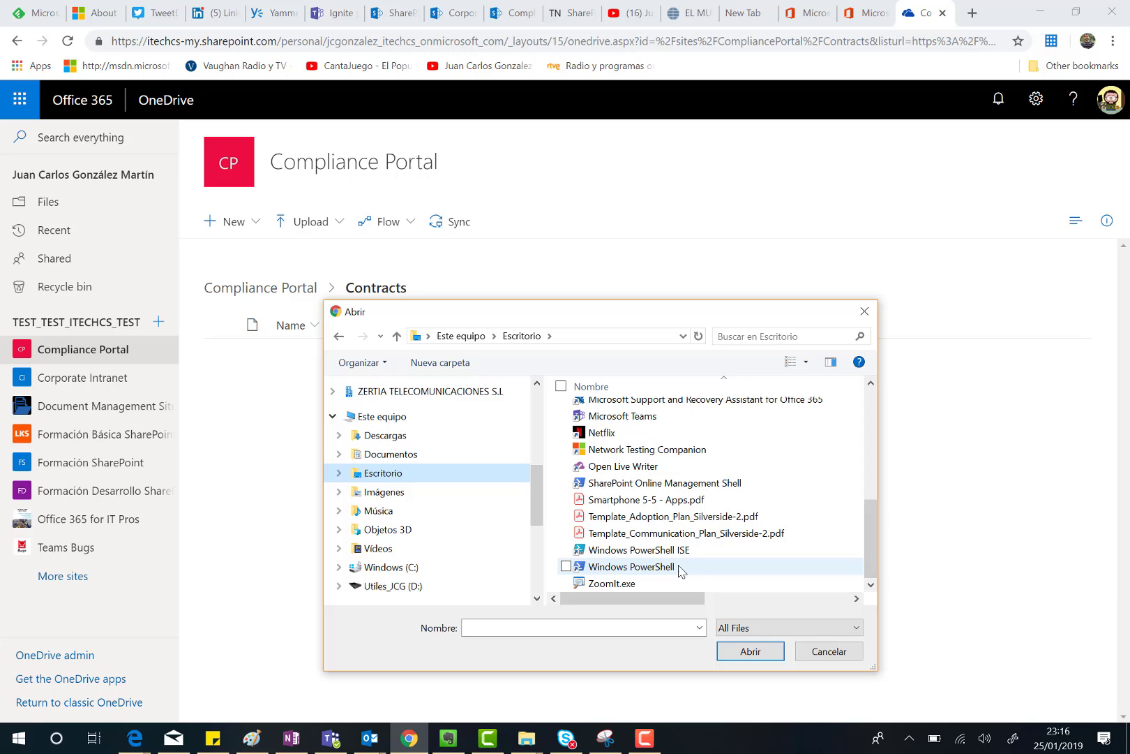
{"action": "scroll", "scroll_direction": "up", "scroll_amount": 3}
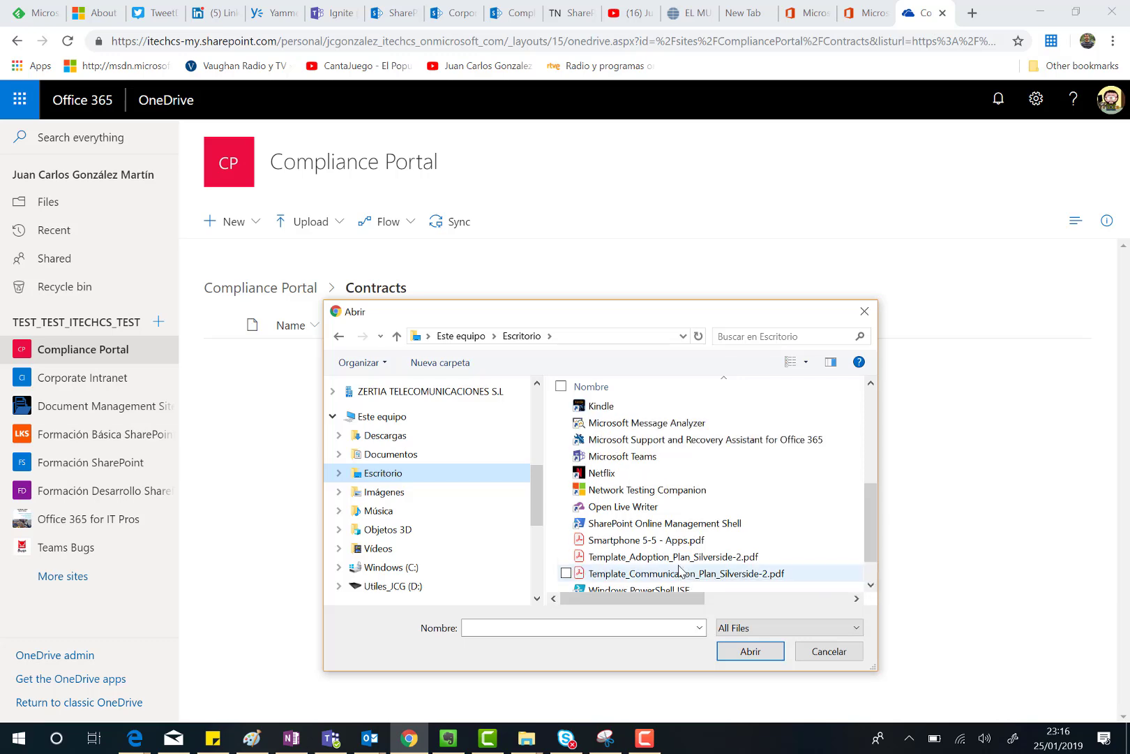
{"action": "scroll", "scroll_direction": "up", "scroll_amount": 3}
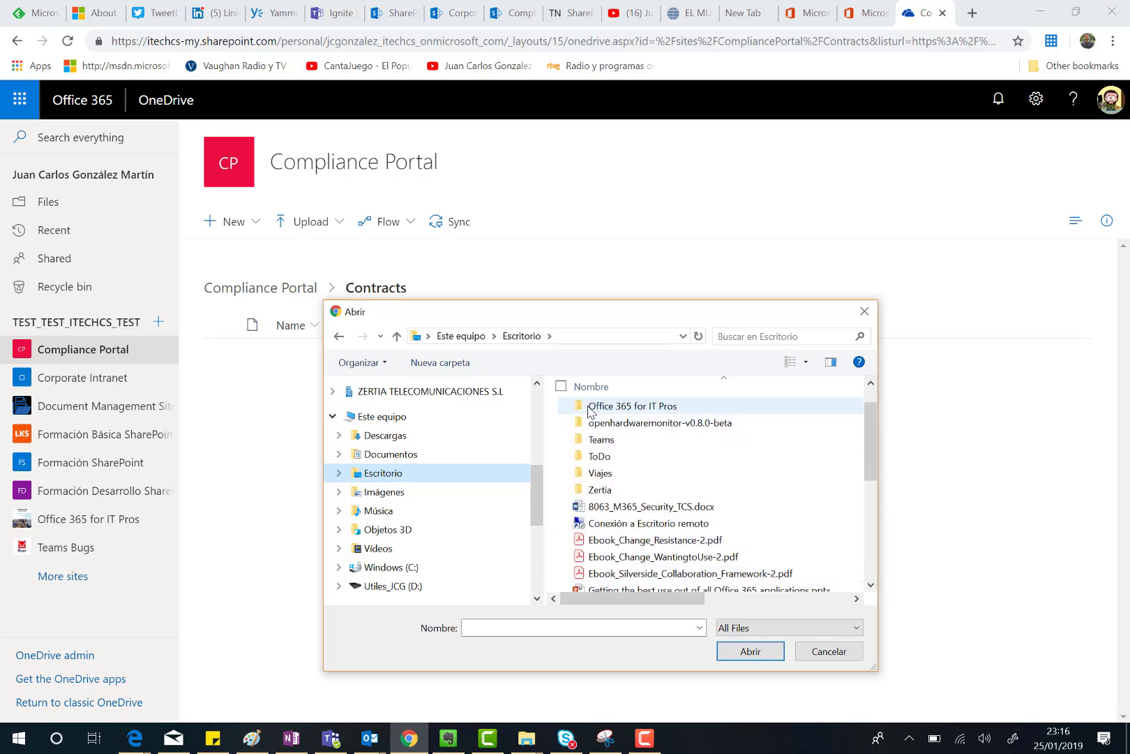
{"action": "double_click", "coordinate": [631, 405]}
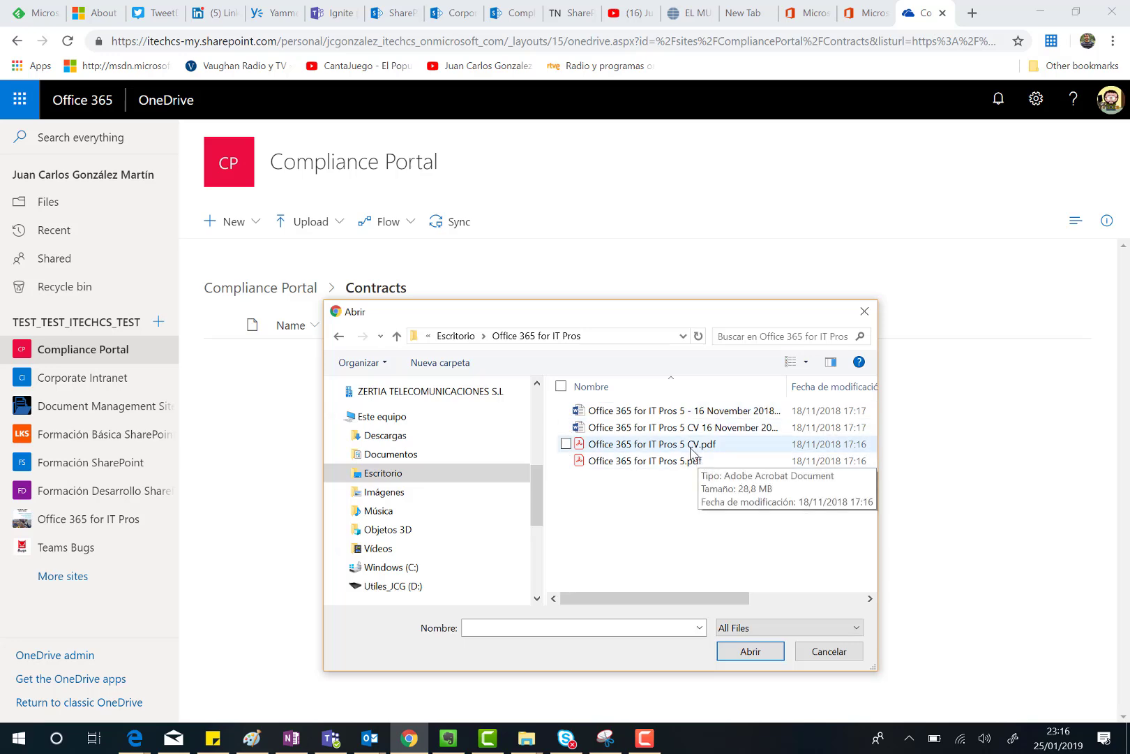
{"action": "left_click", "coordinate": [748, 650]}
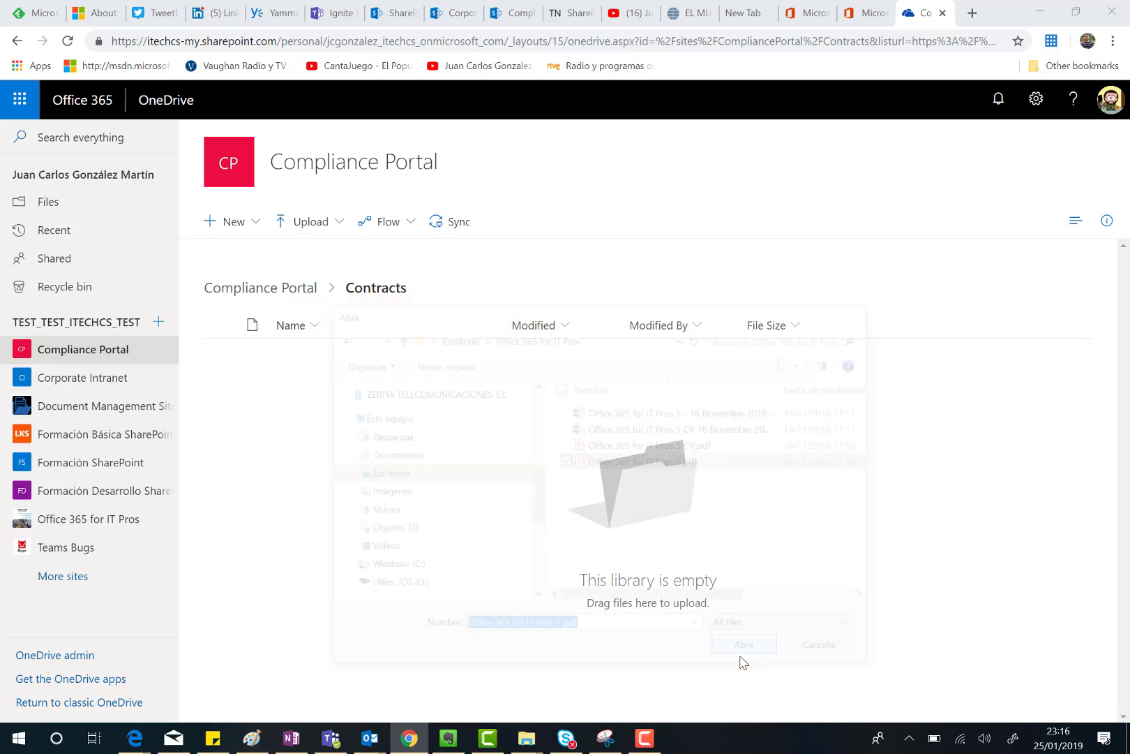
Upload the 28.8 MB PDF into Contracts and view its Open options
{"action": "left_click", "coordinate": [743, 644]}
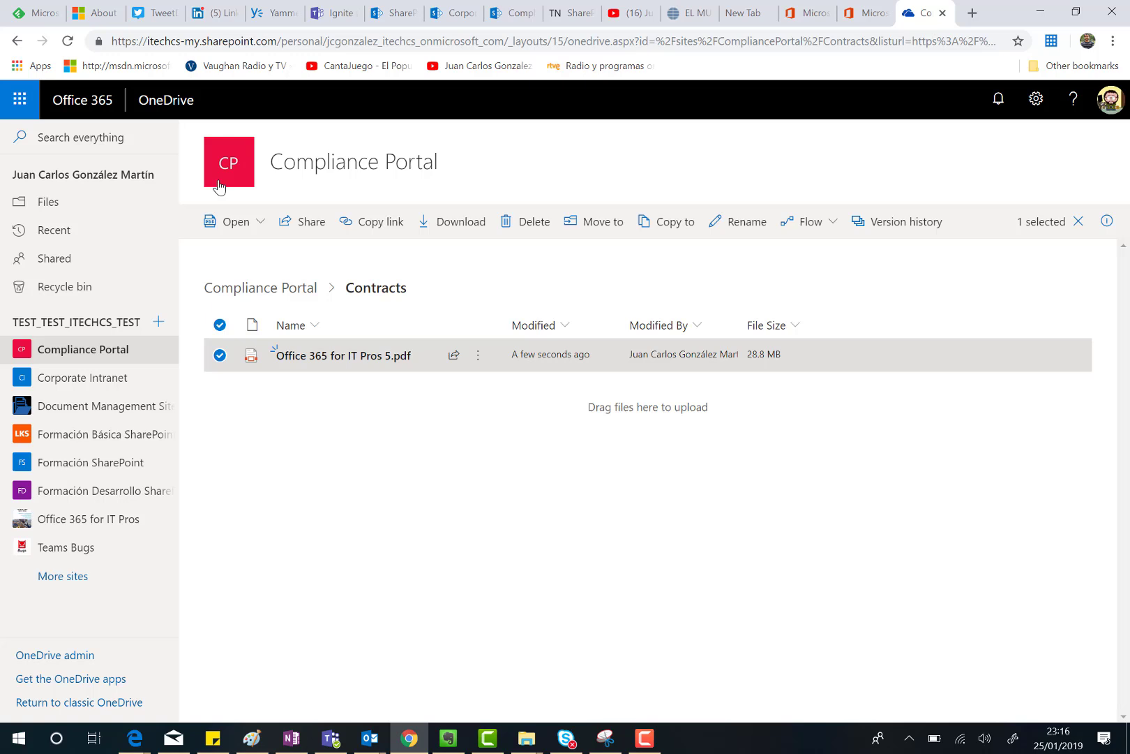
{"action": "mouse_move", "coordinate": [846, 245]}
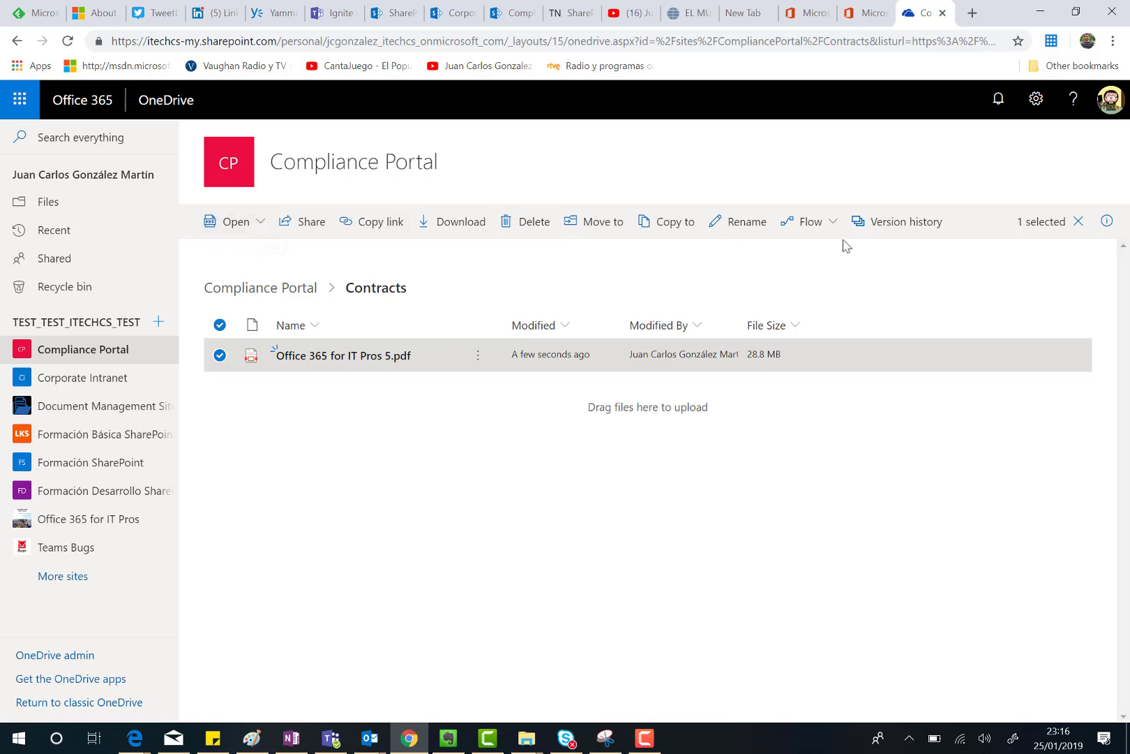
{"action": "mouse_move", "coordinate": [234, 221]}
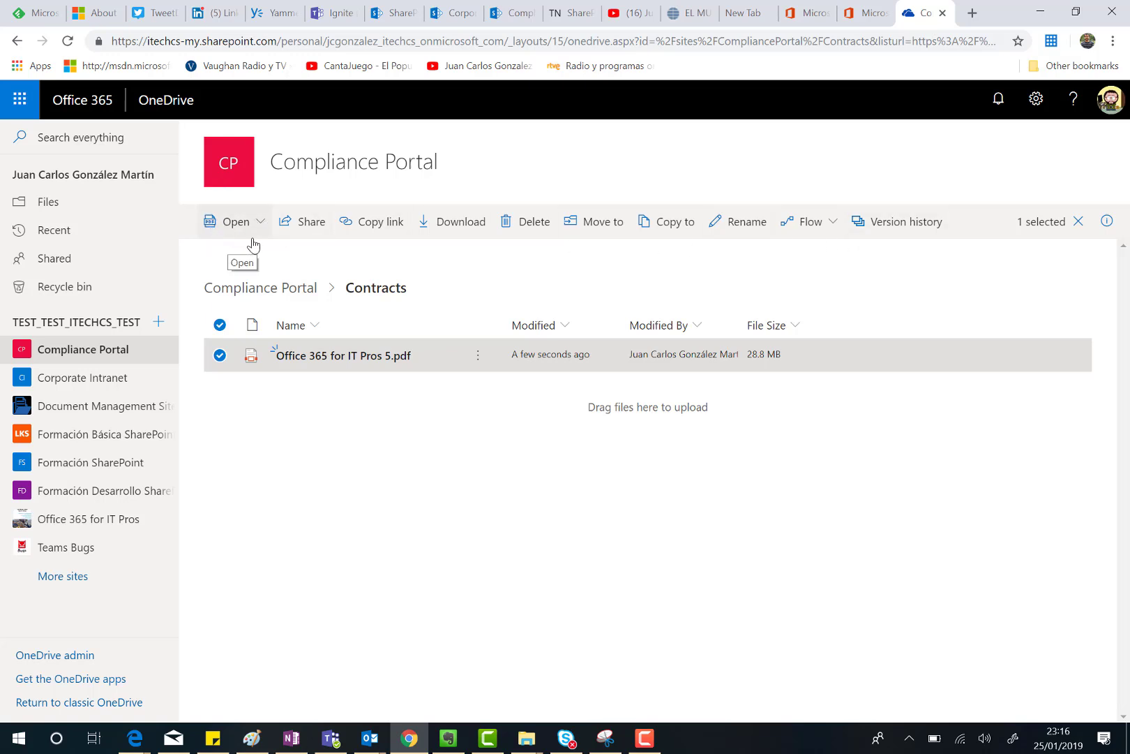
{"action": "mouse_move", "coordinate": [247, 243]}
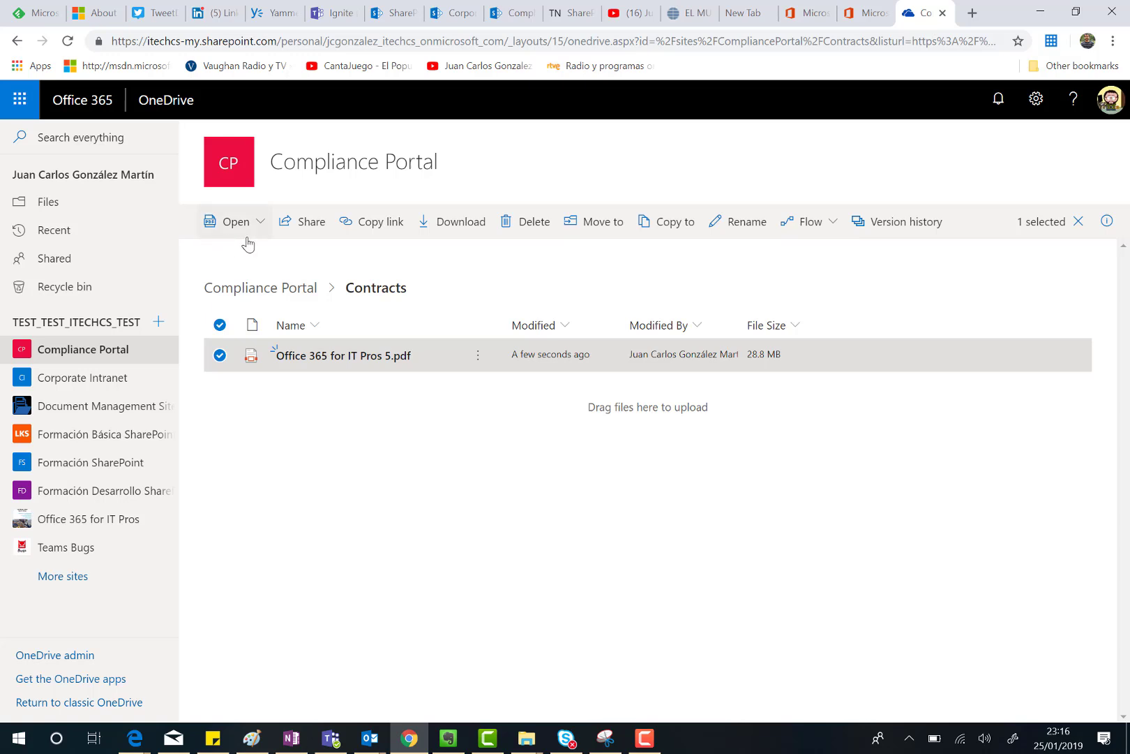
{"action": "mouse_move", "coordinate": [258, 237]}
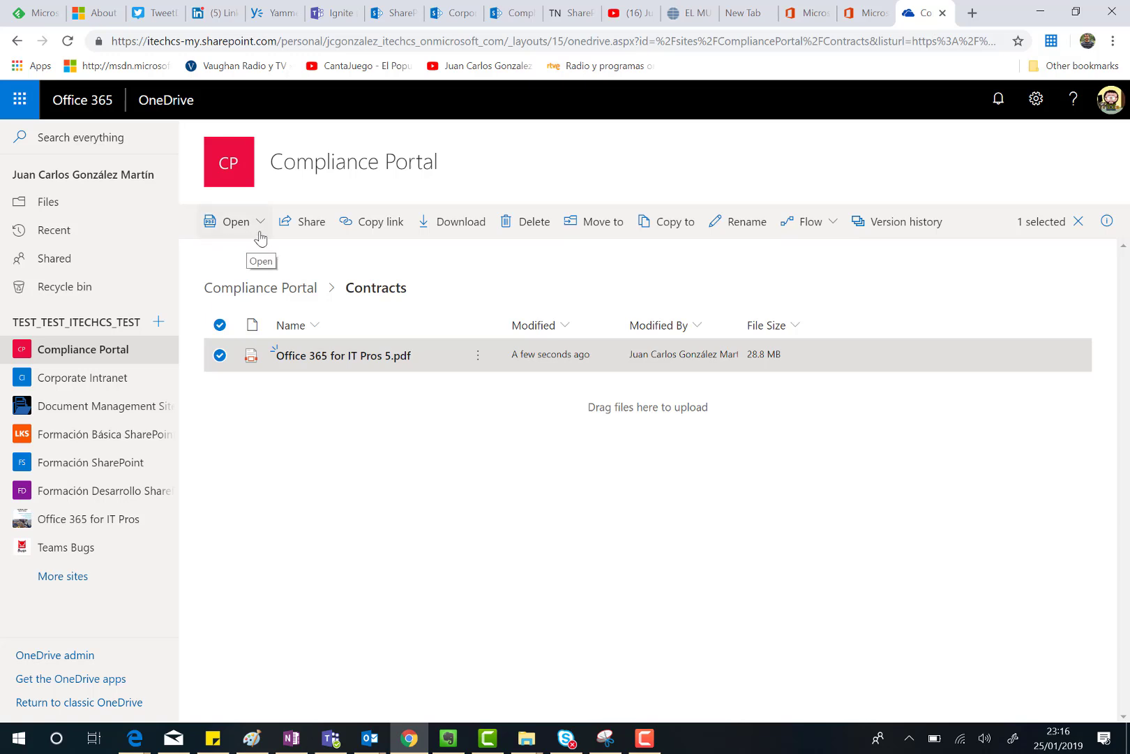
{"action": "mouse_move", "coordinate": [264, 227]}
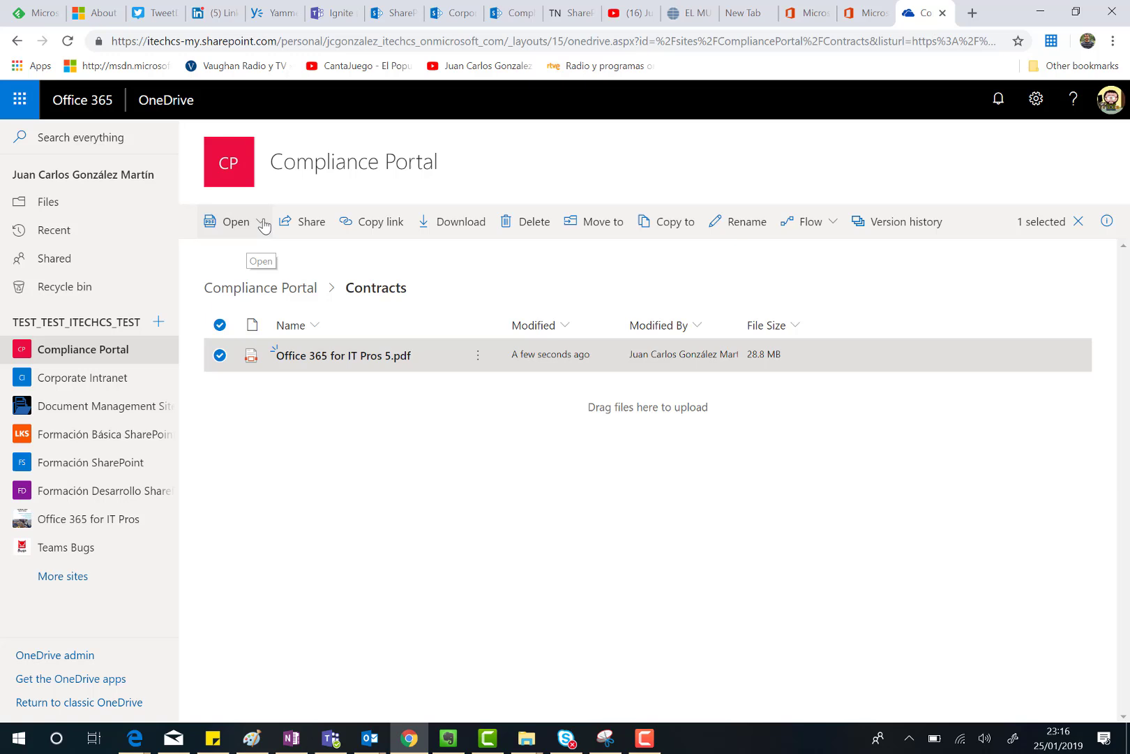
{"action": "left_click", "coordinate": [261, 221]}
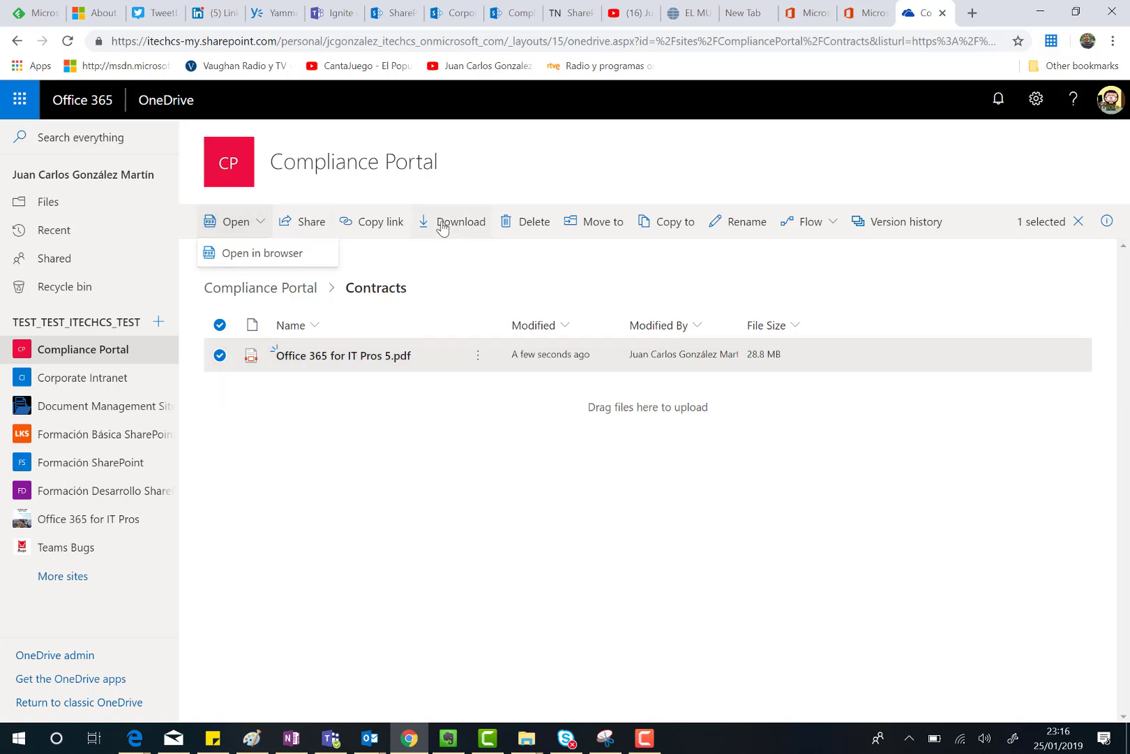
{"action": "mouse_move", "coordinate": [334, 374]}
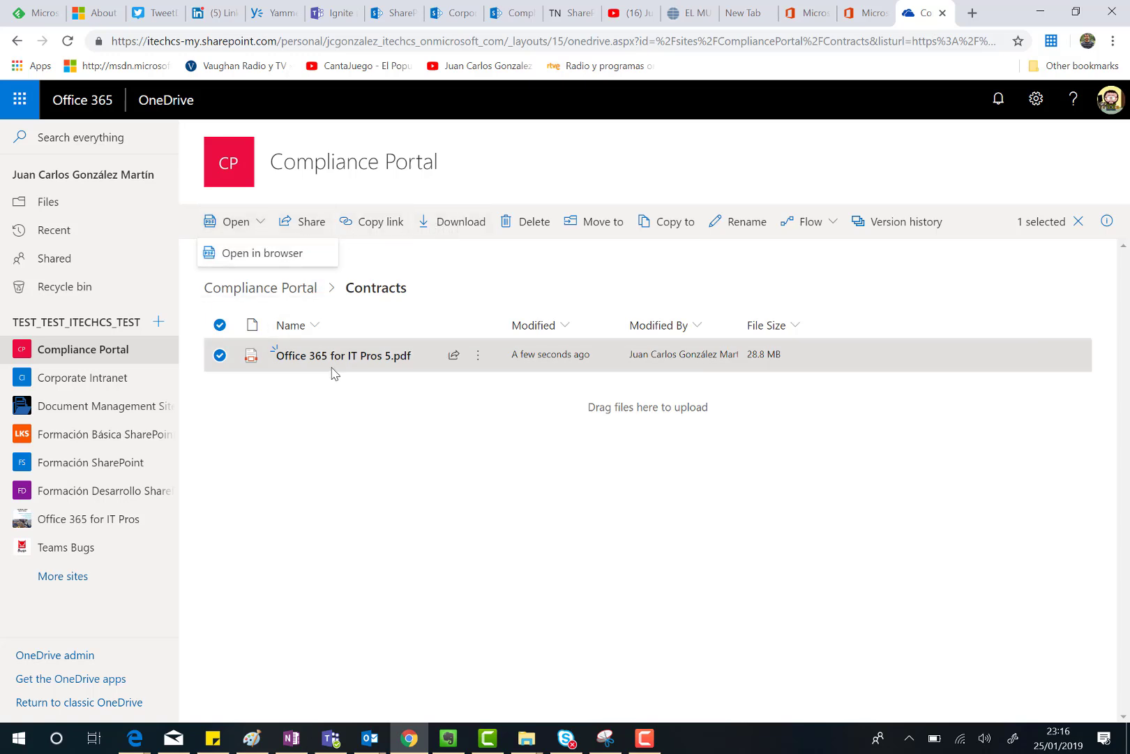
{"action": "mouse_move", "coordinate": [311, 221]}
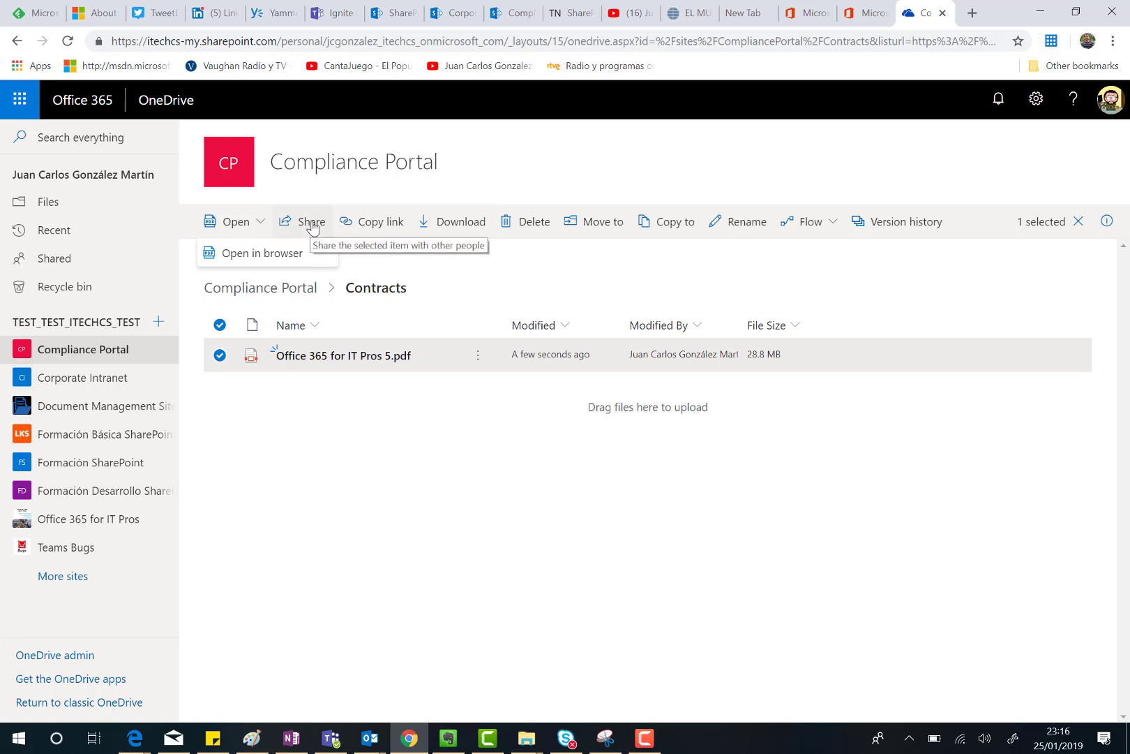
{"action": "left_click", "coordinate": [311, 222]}
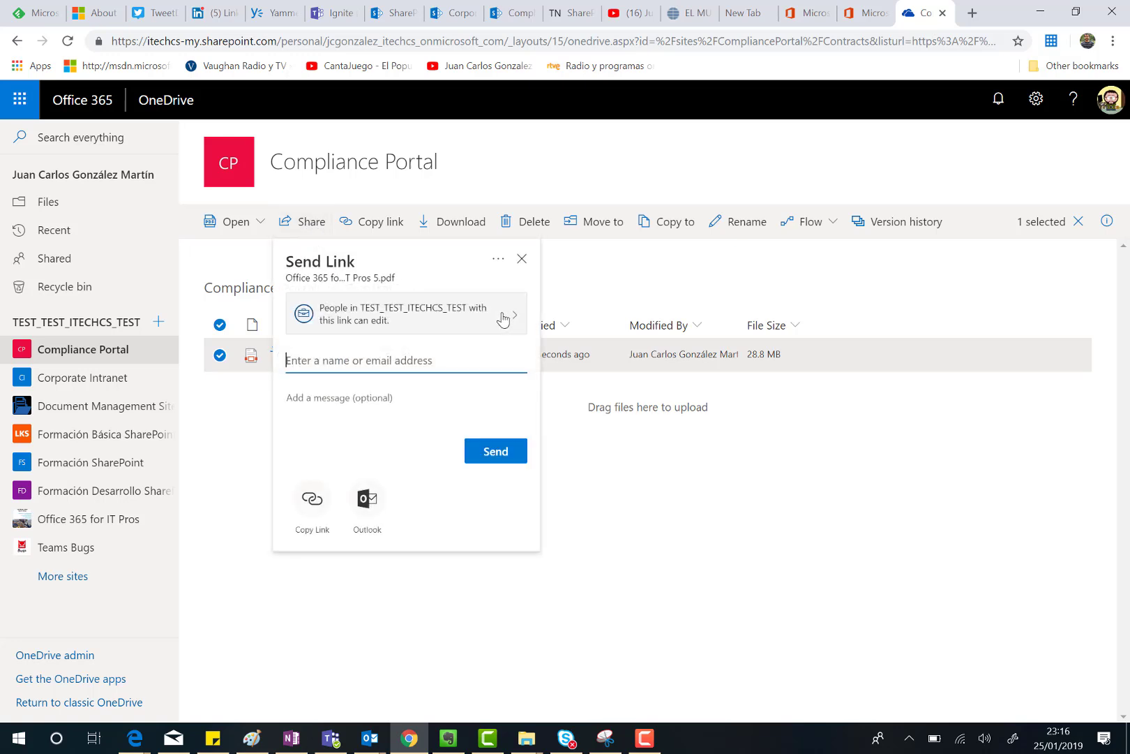
{"action": "mouse_move", "coordinate": [381, 233]}
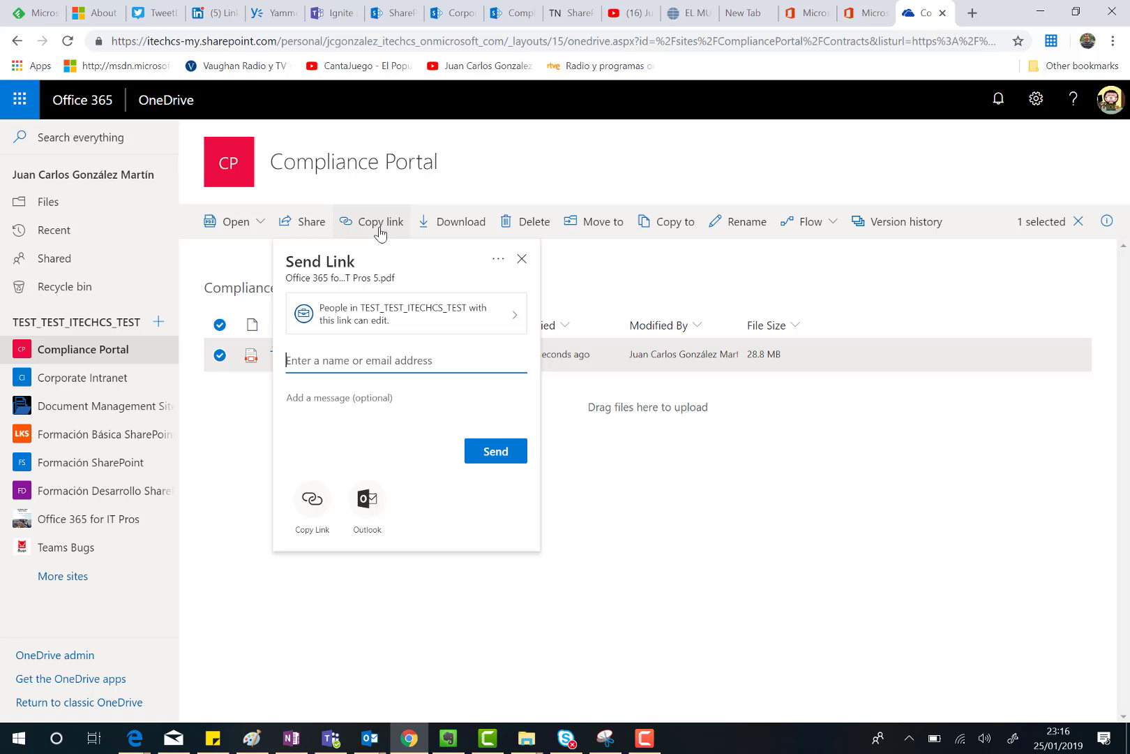
{"action": "left_click", "coordinate": [405, 314]}
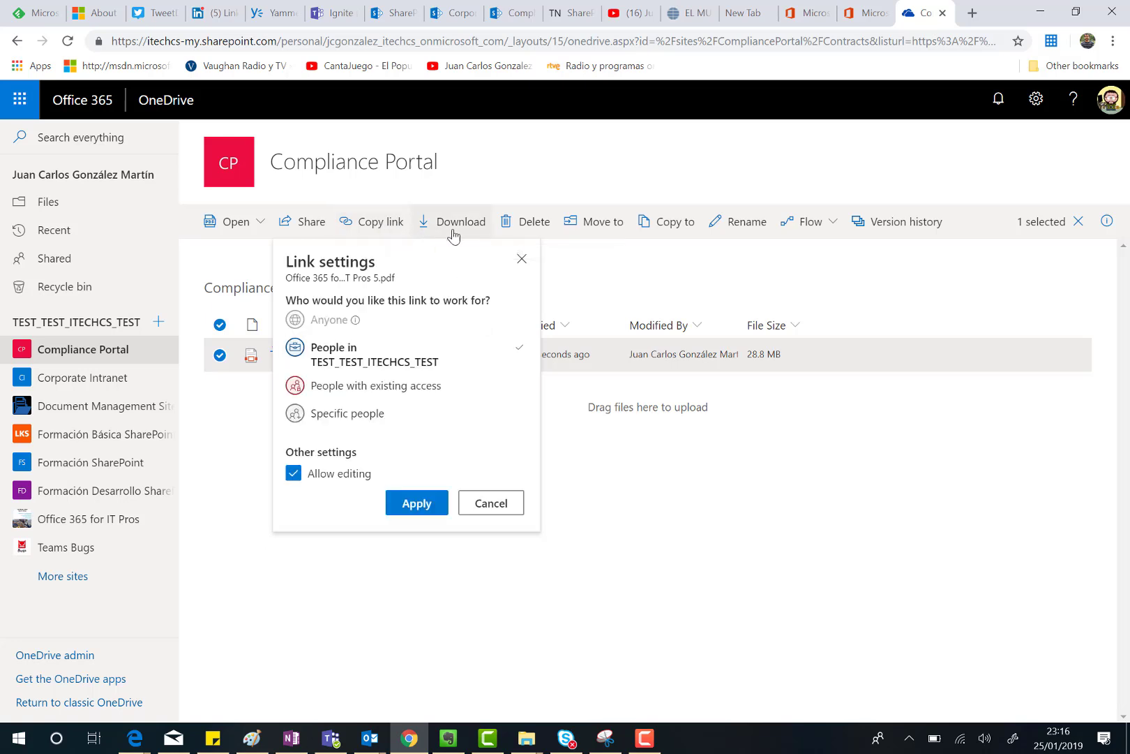
{"action": "mouse_move", "coordinate": [606, 221]}
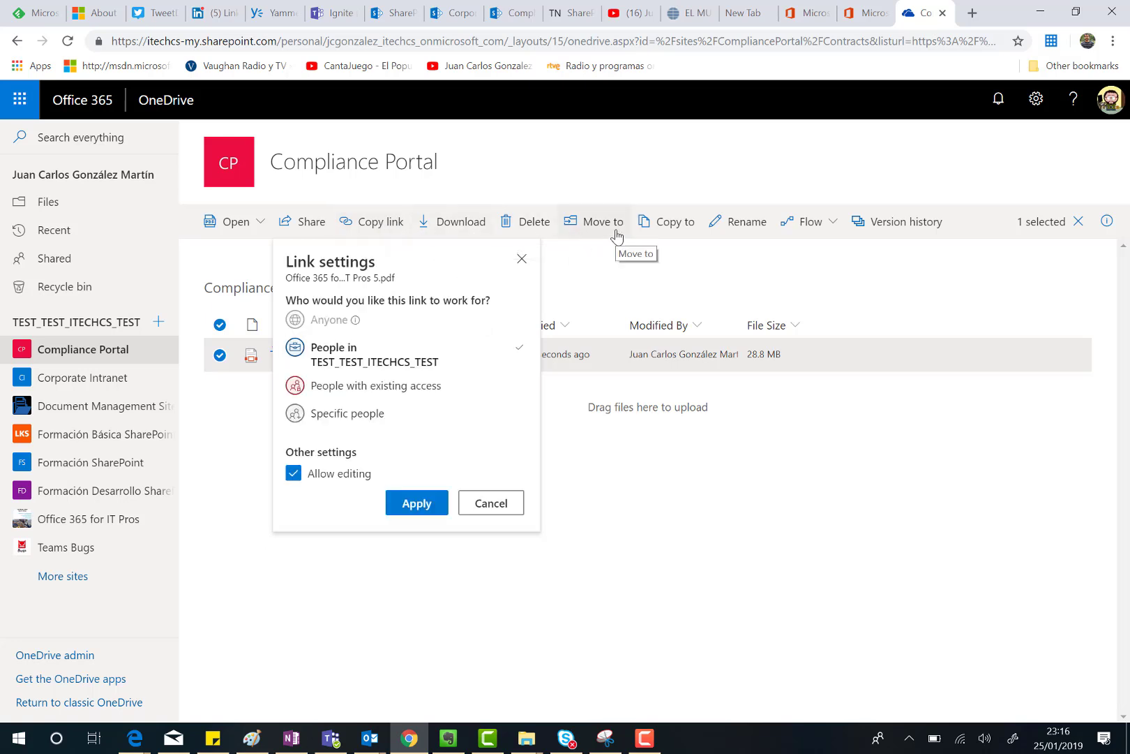
{"action": "mouse_move", "coordinate": [835, 234]}
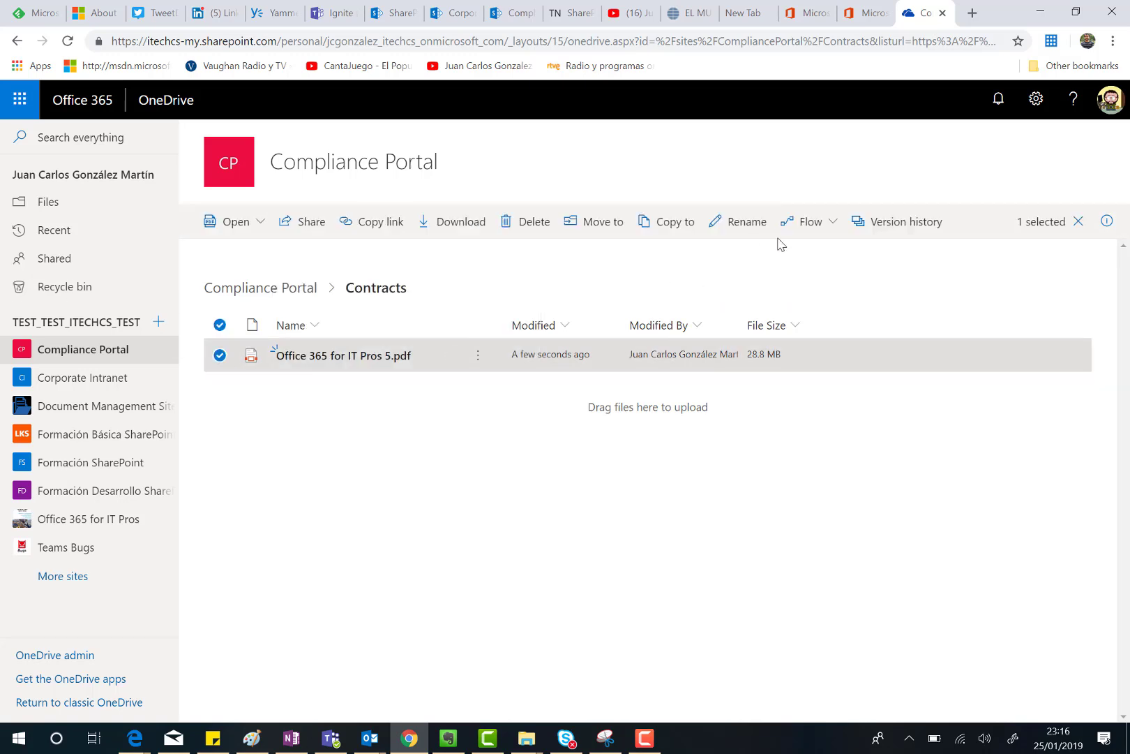
{"action": "left_click", "coordinate": [809, 221]}
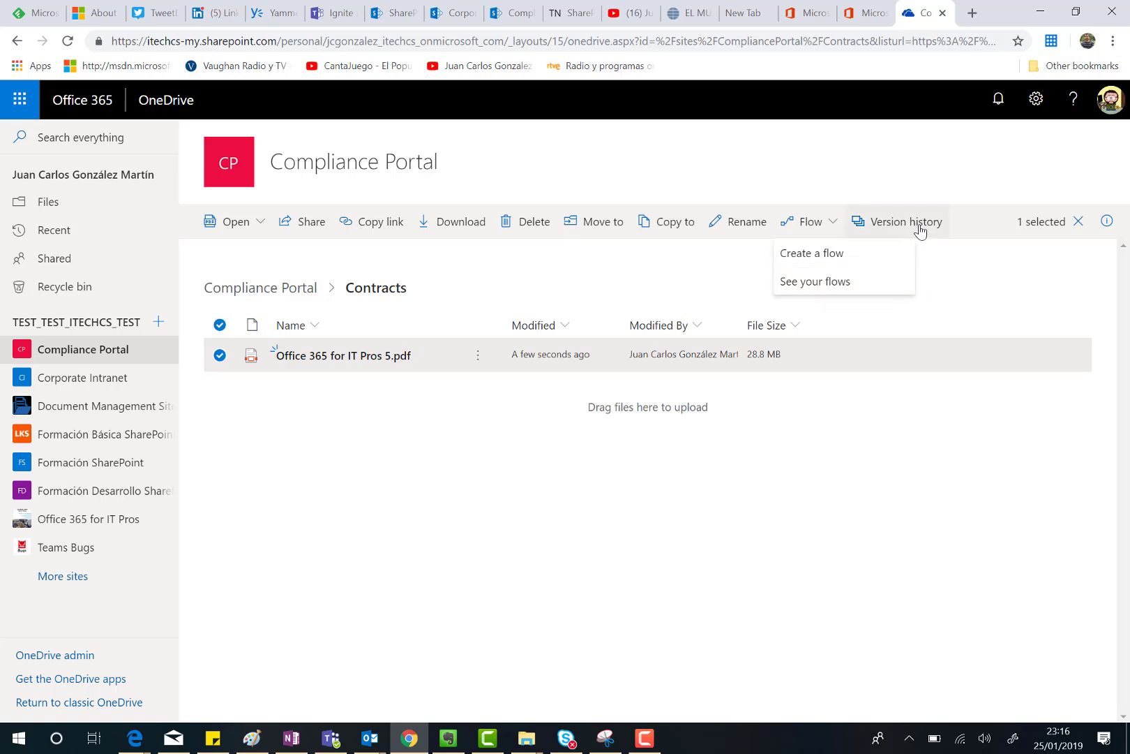
{"action": "left_click", "coordinate": [907, 221]}
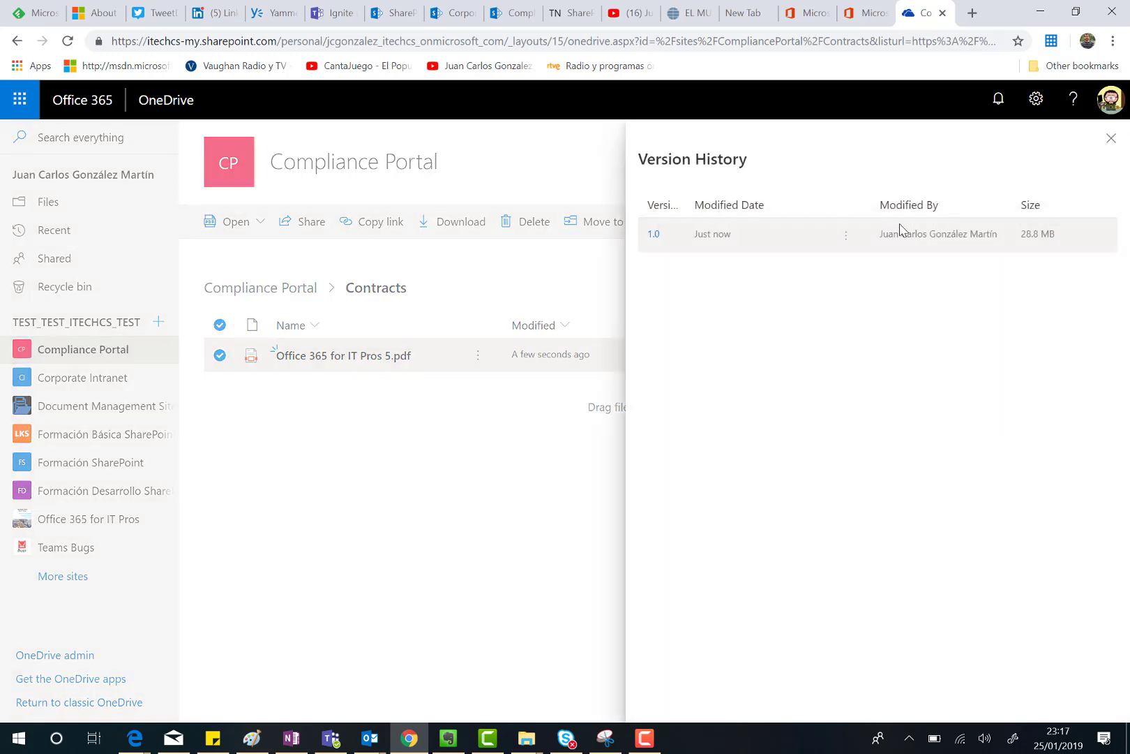
{"action": "left_click", "coordinate": [1111, 137]}
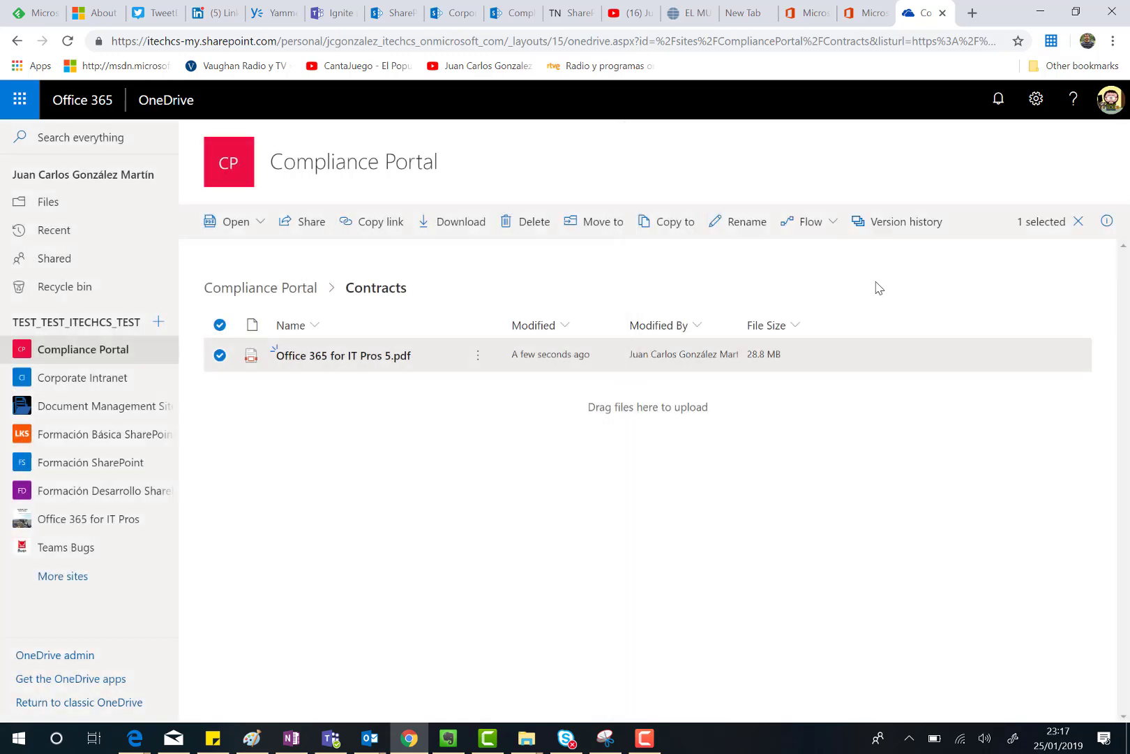
{"action": "mouse_move", "coordinate": [1110, 221]}
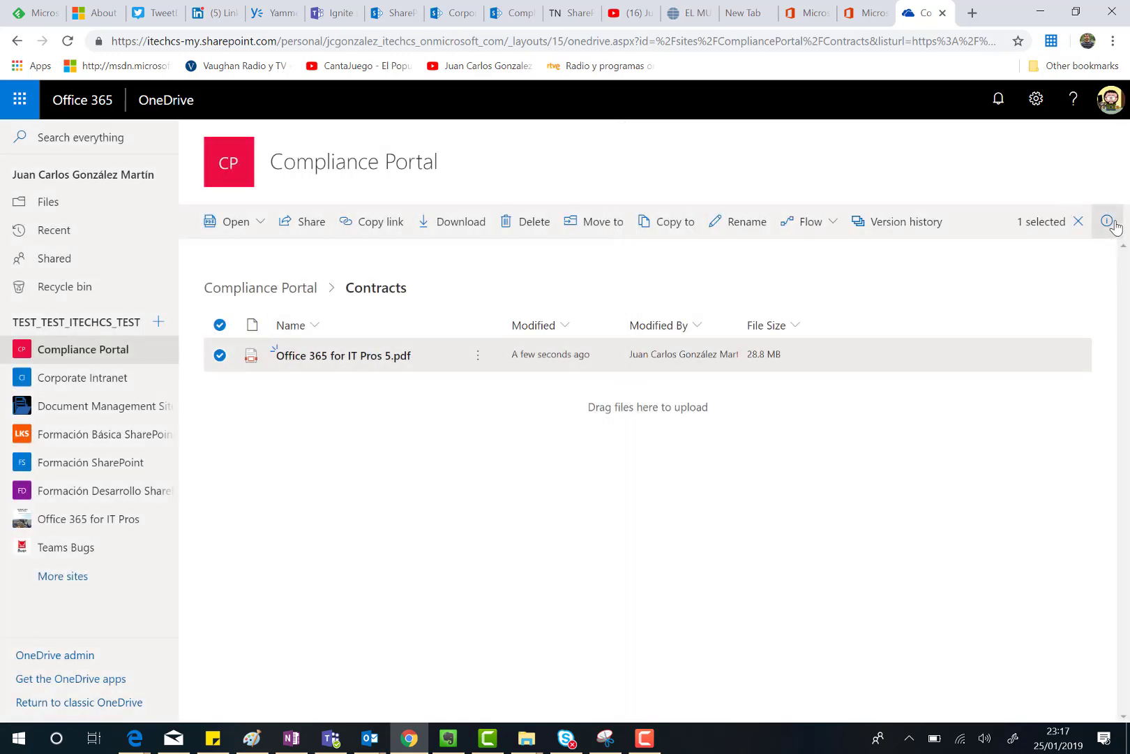
Show the PDF's details pane with cover preview, access and today's activity
{"action": "left_click", "coordinate": [1109, 221]}
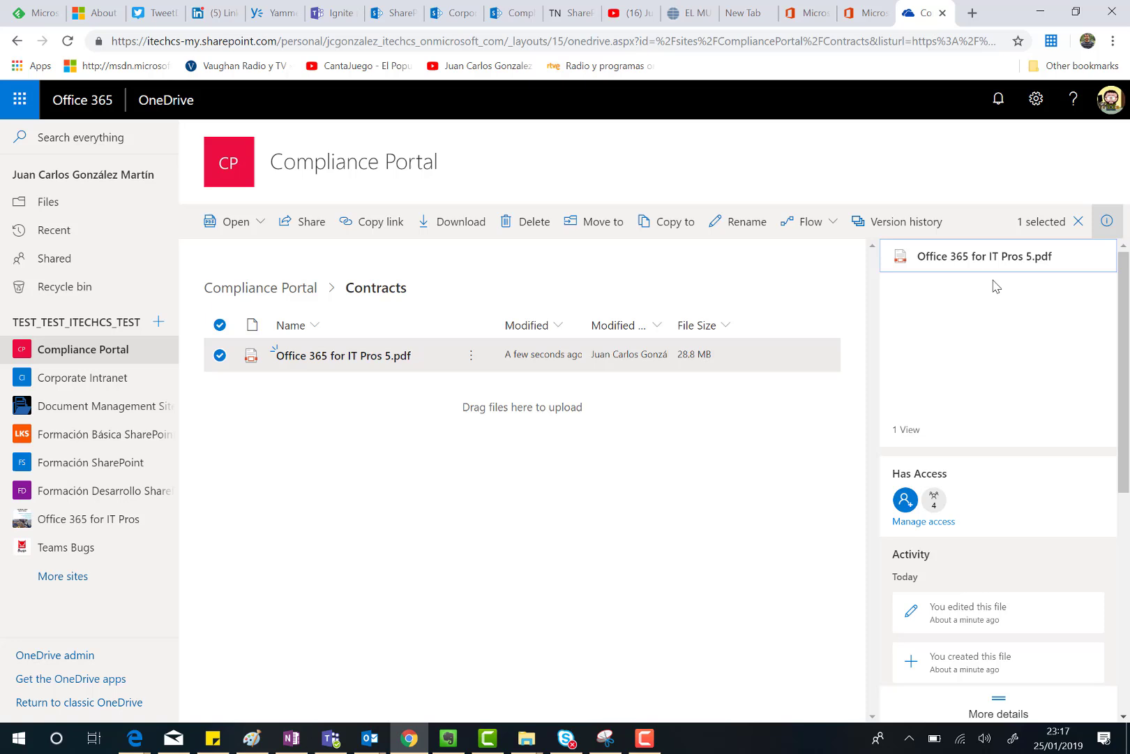
{"action": "scroll", "scroll_direction": "down", "scroll_amount": 3}
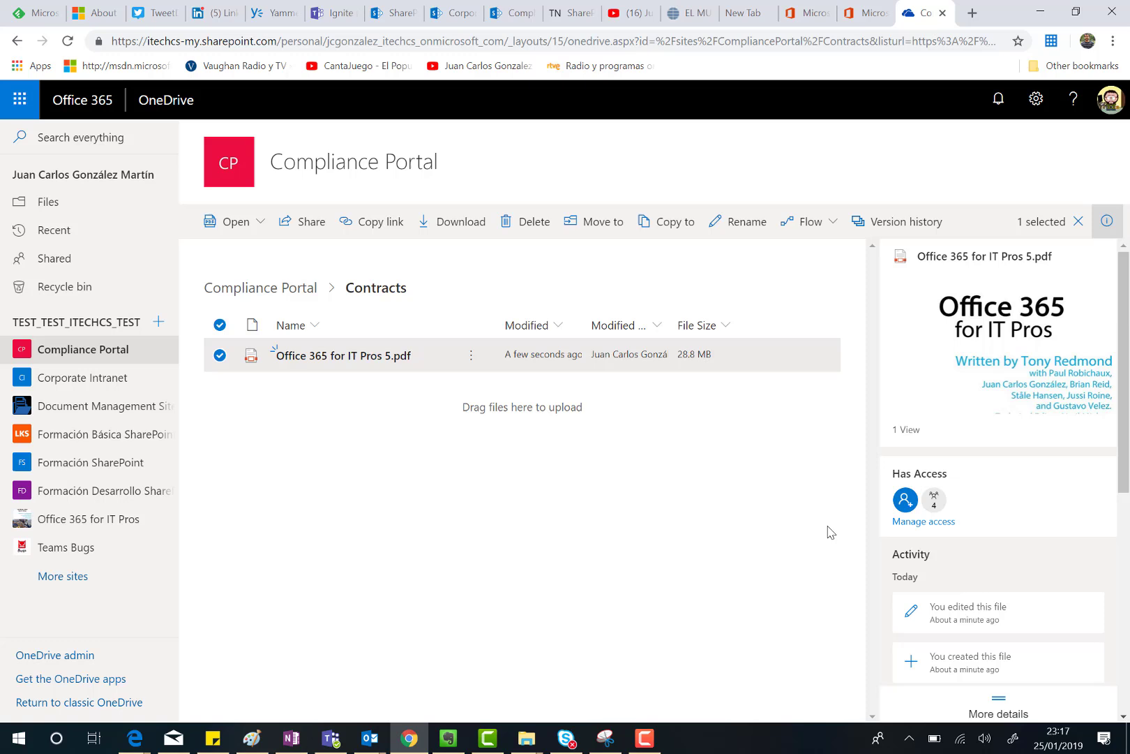
{"action": "mouse_move", "coordinate": [507, 353]}
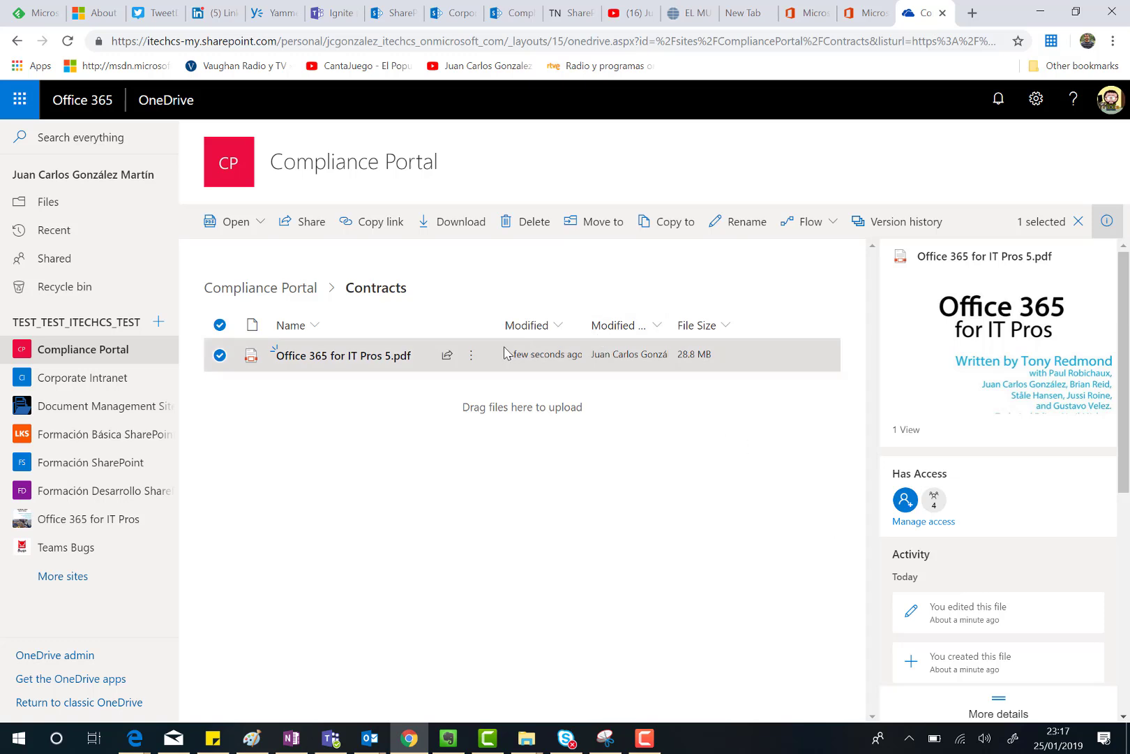
{"action": "mouse_move", "coordinate": [1085, 488]}
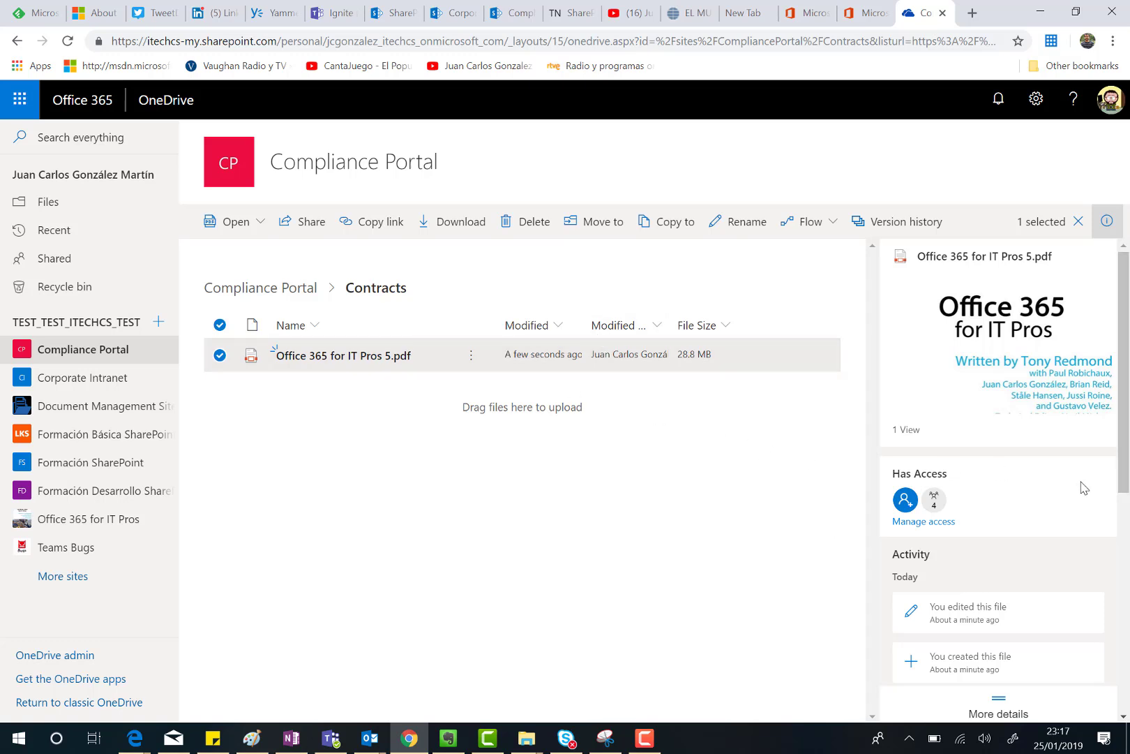
{"action": "mouse_move", "coordinate": [1082, 476]}
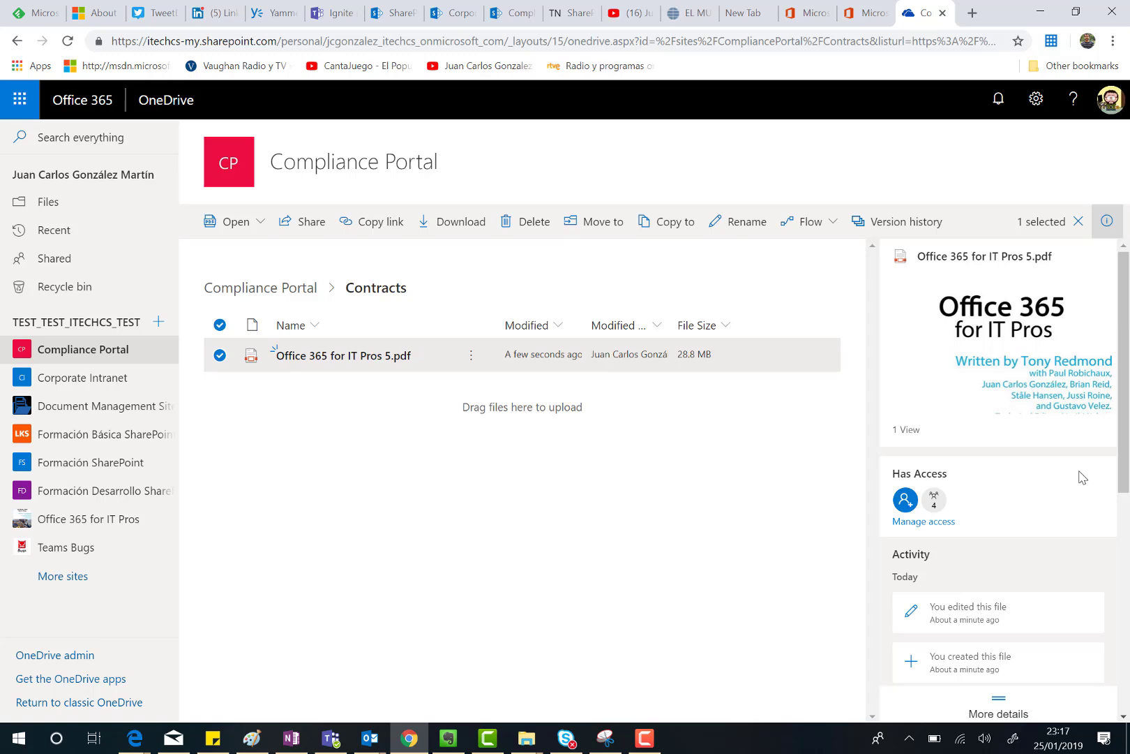